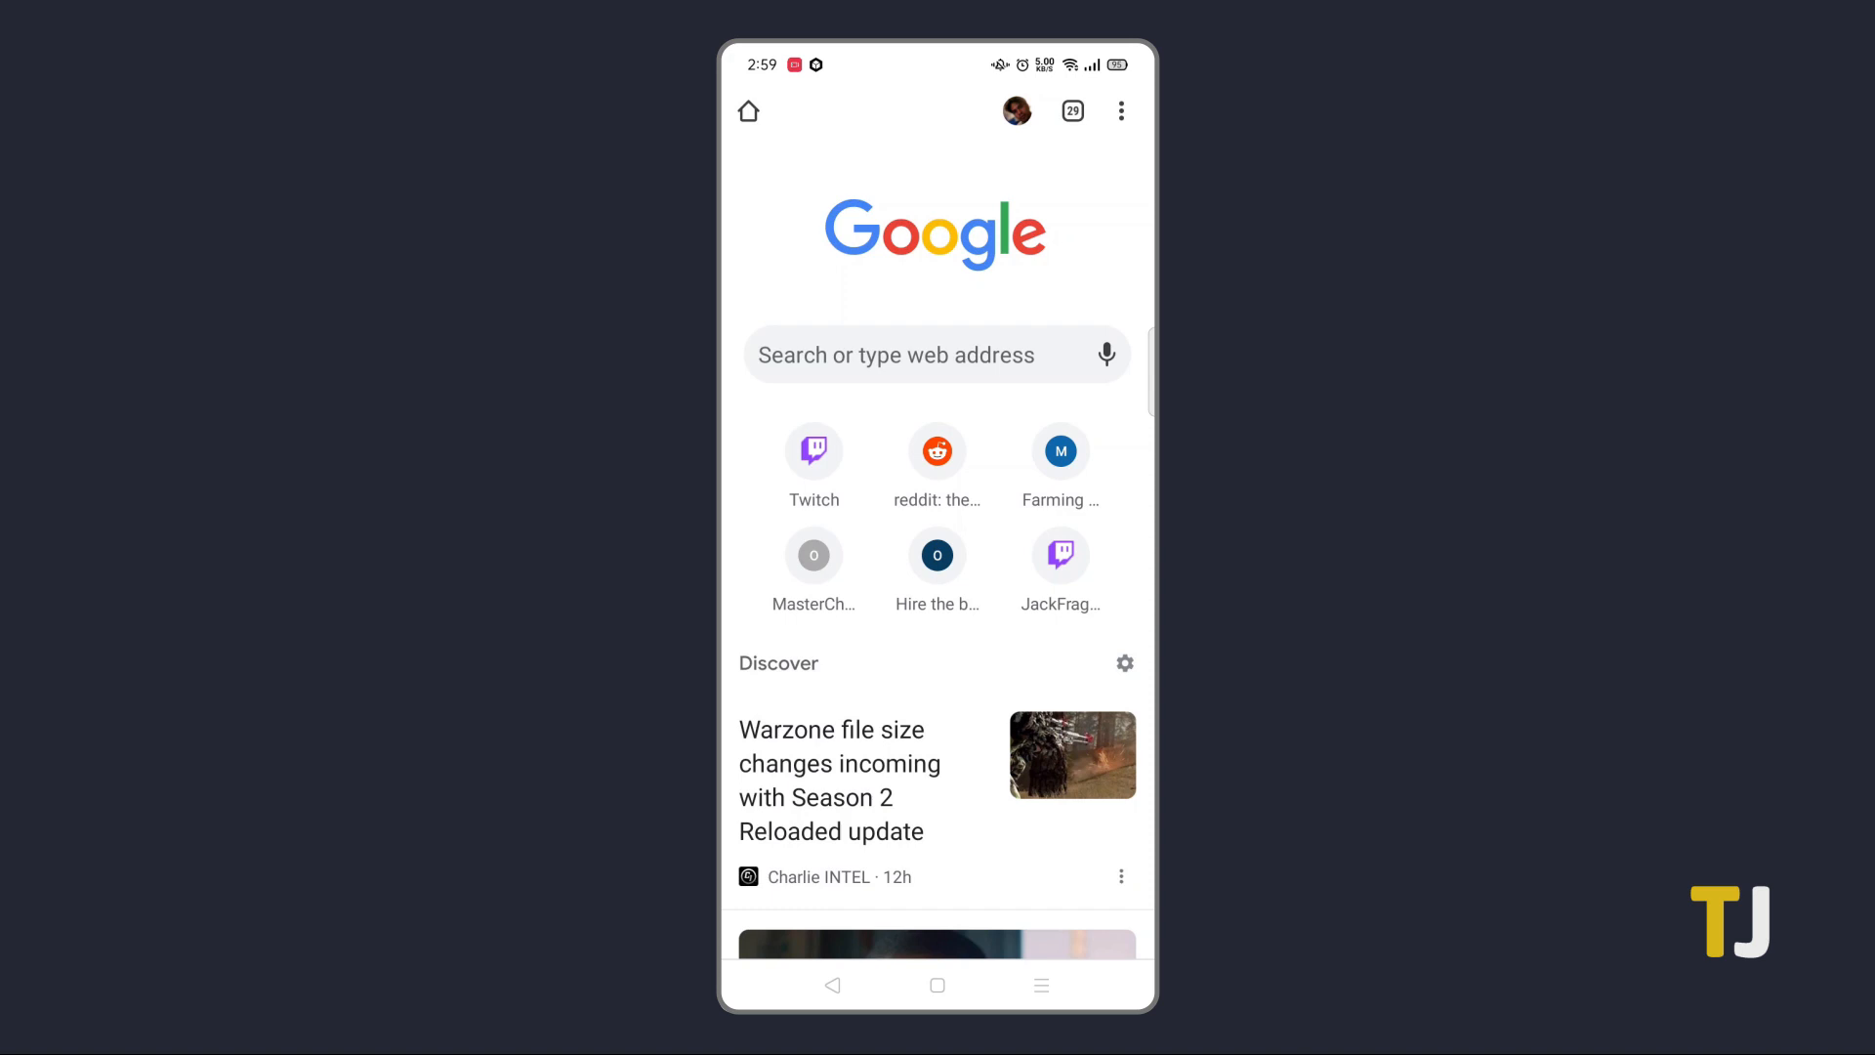
Step: Reach the Pop-ups and redirects setting through Chrome's Settings > Site settings
click(1121, 110)
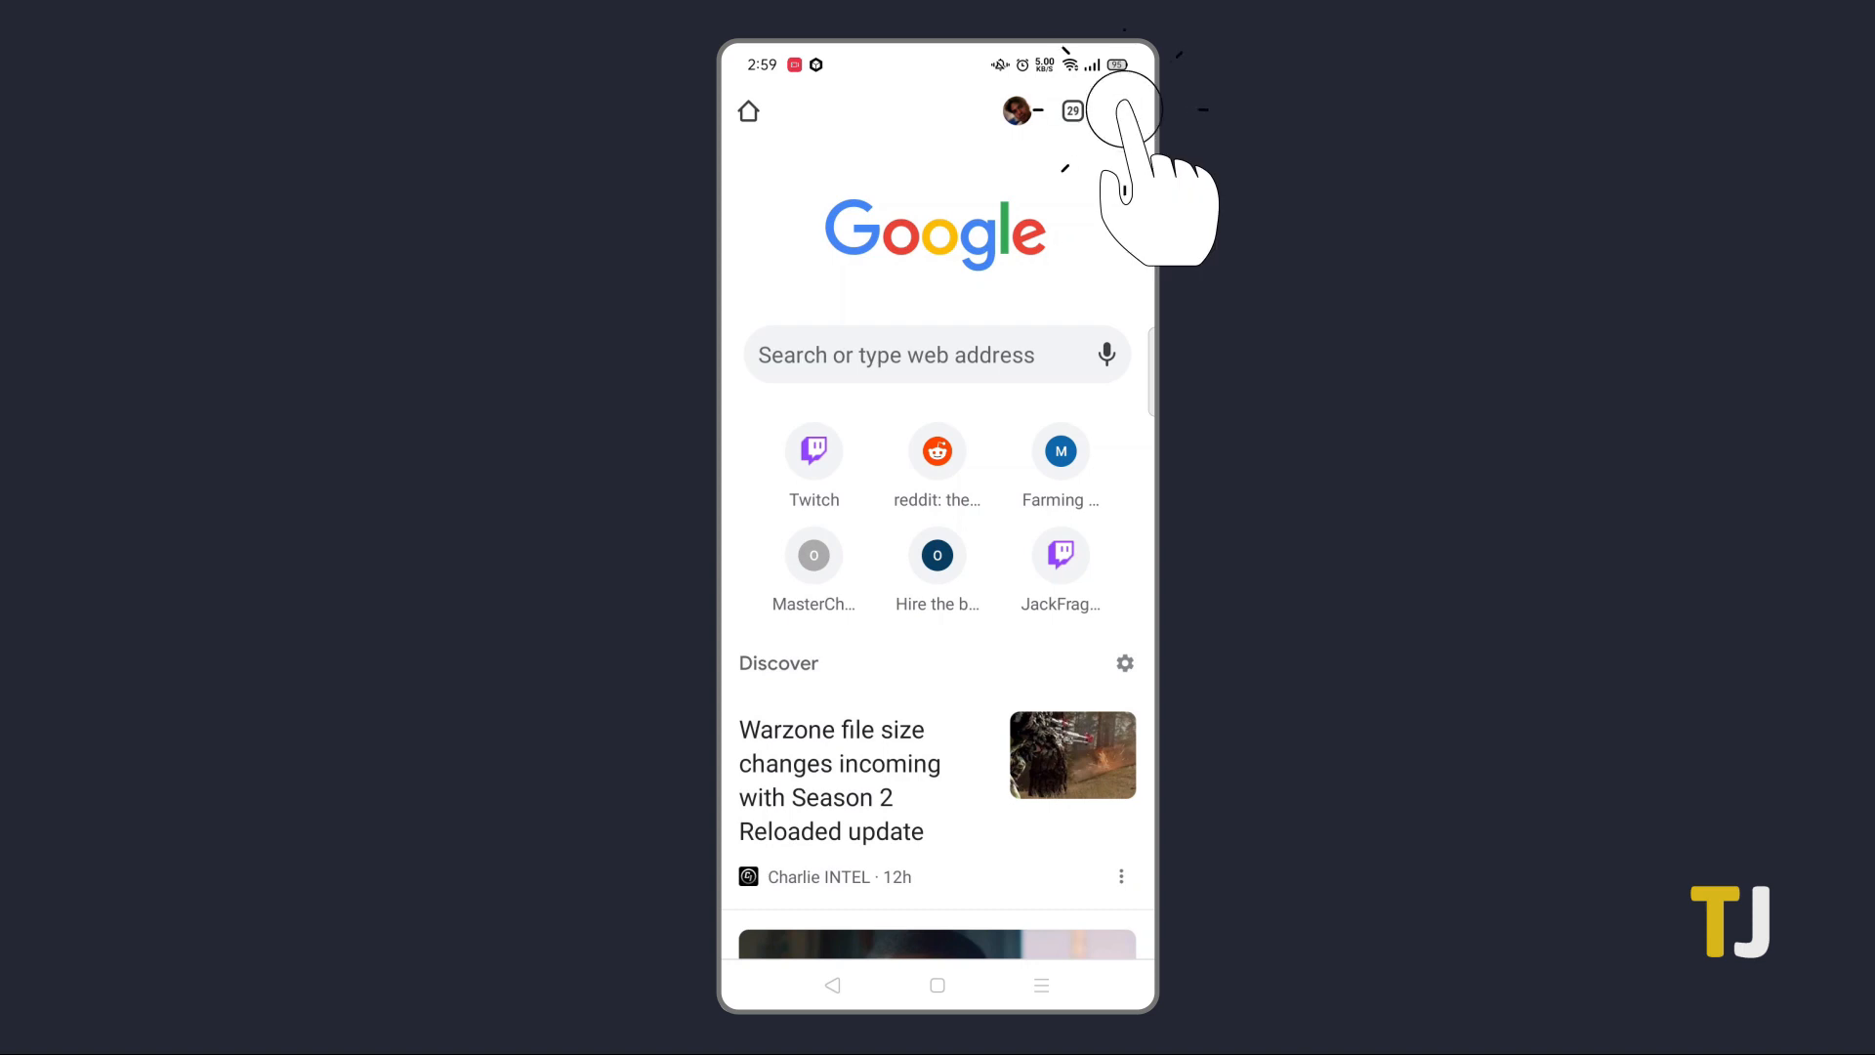
click(1127, 110)
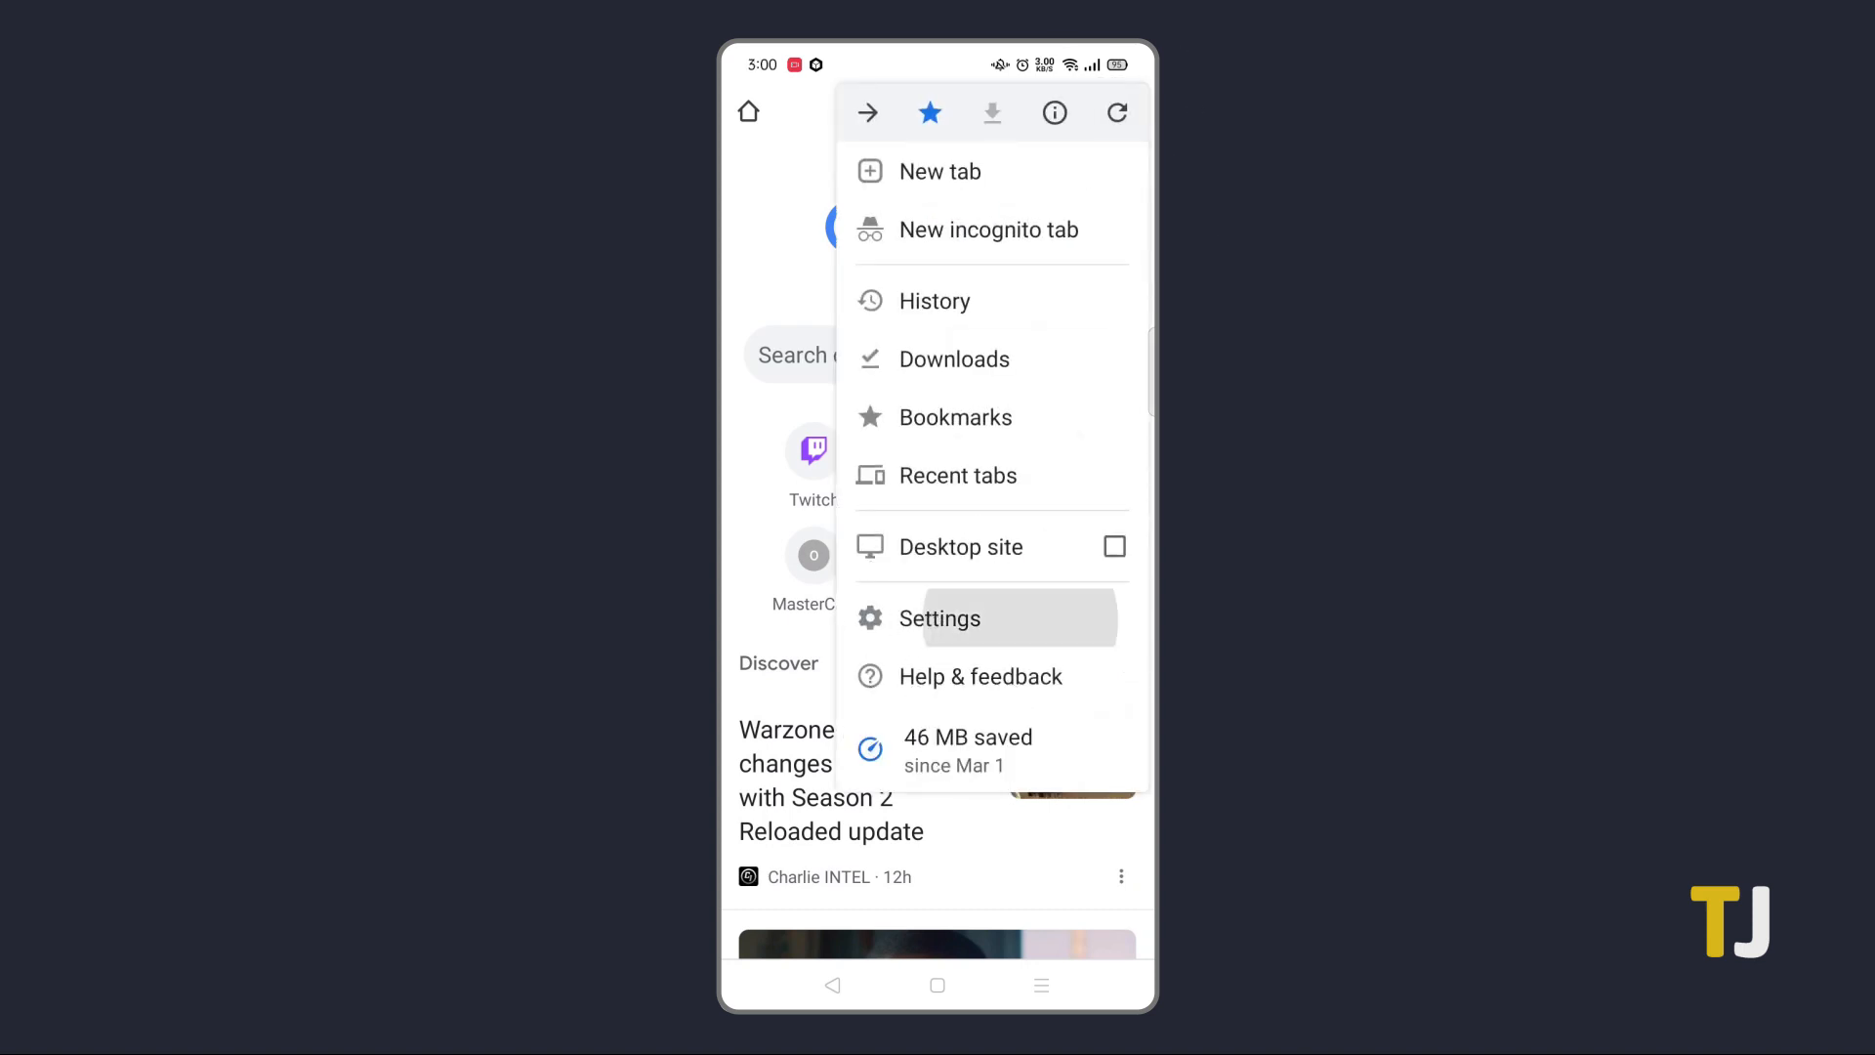
click(940, 617)
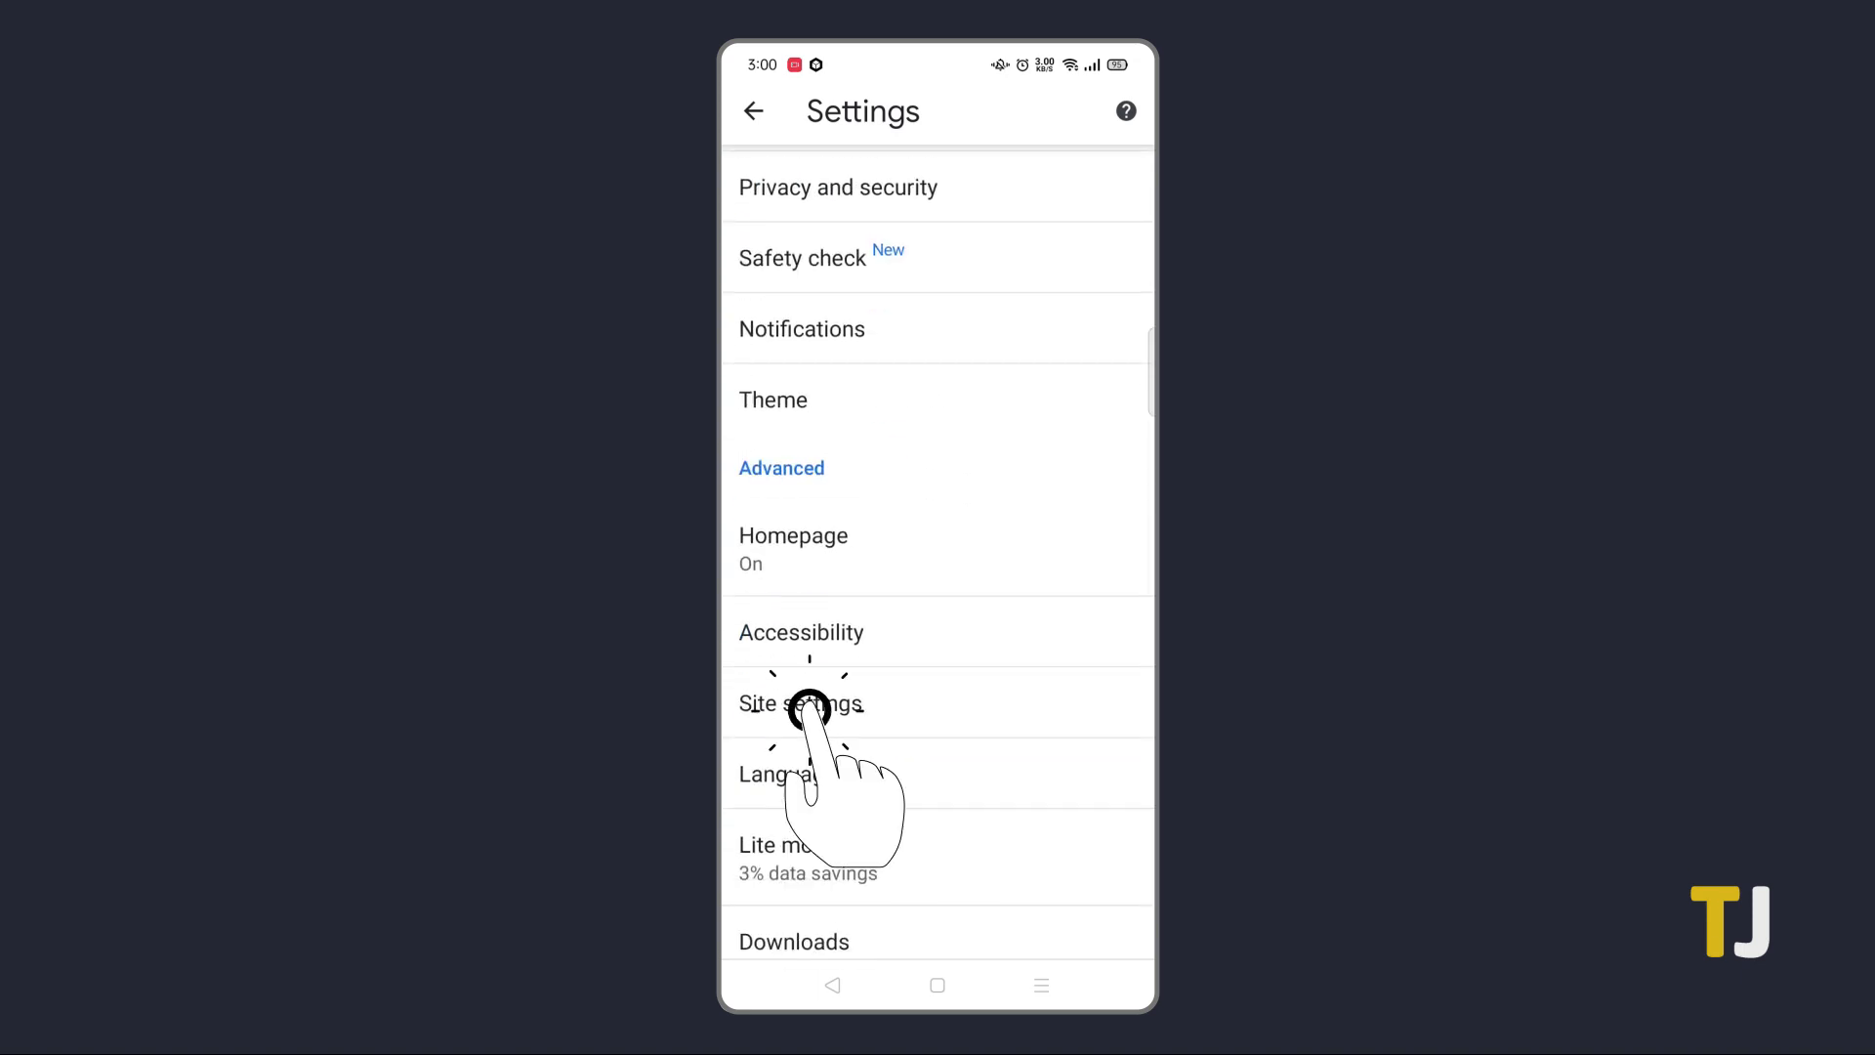
click(802, 703)
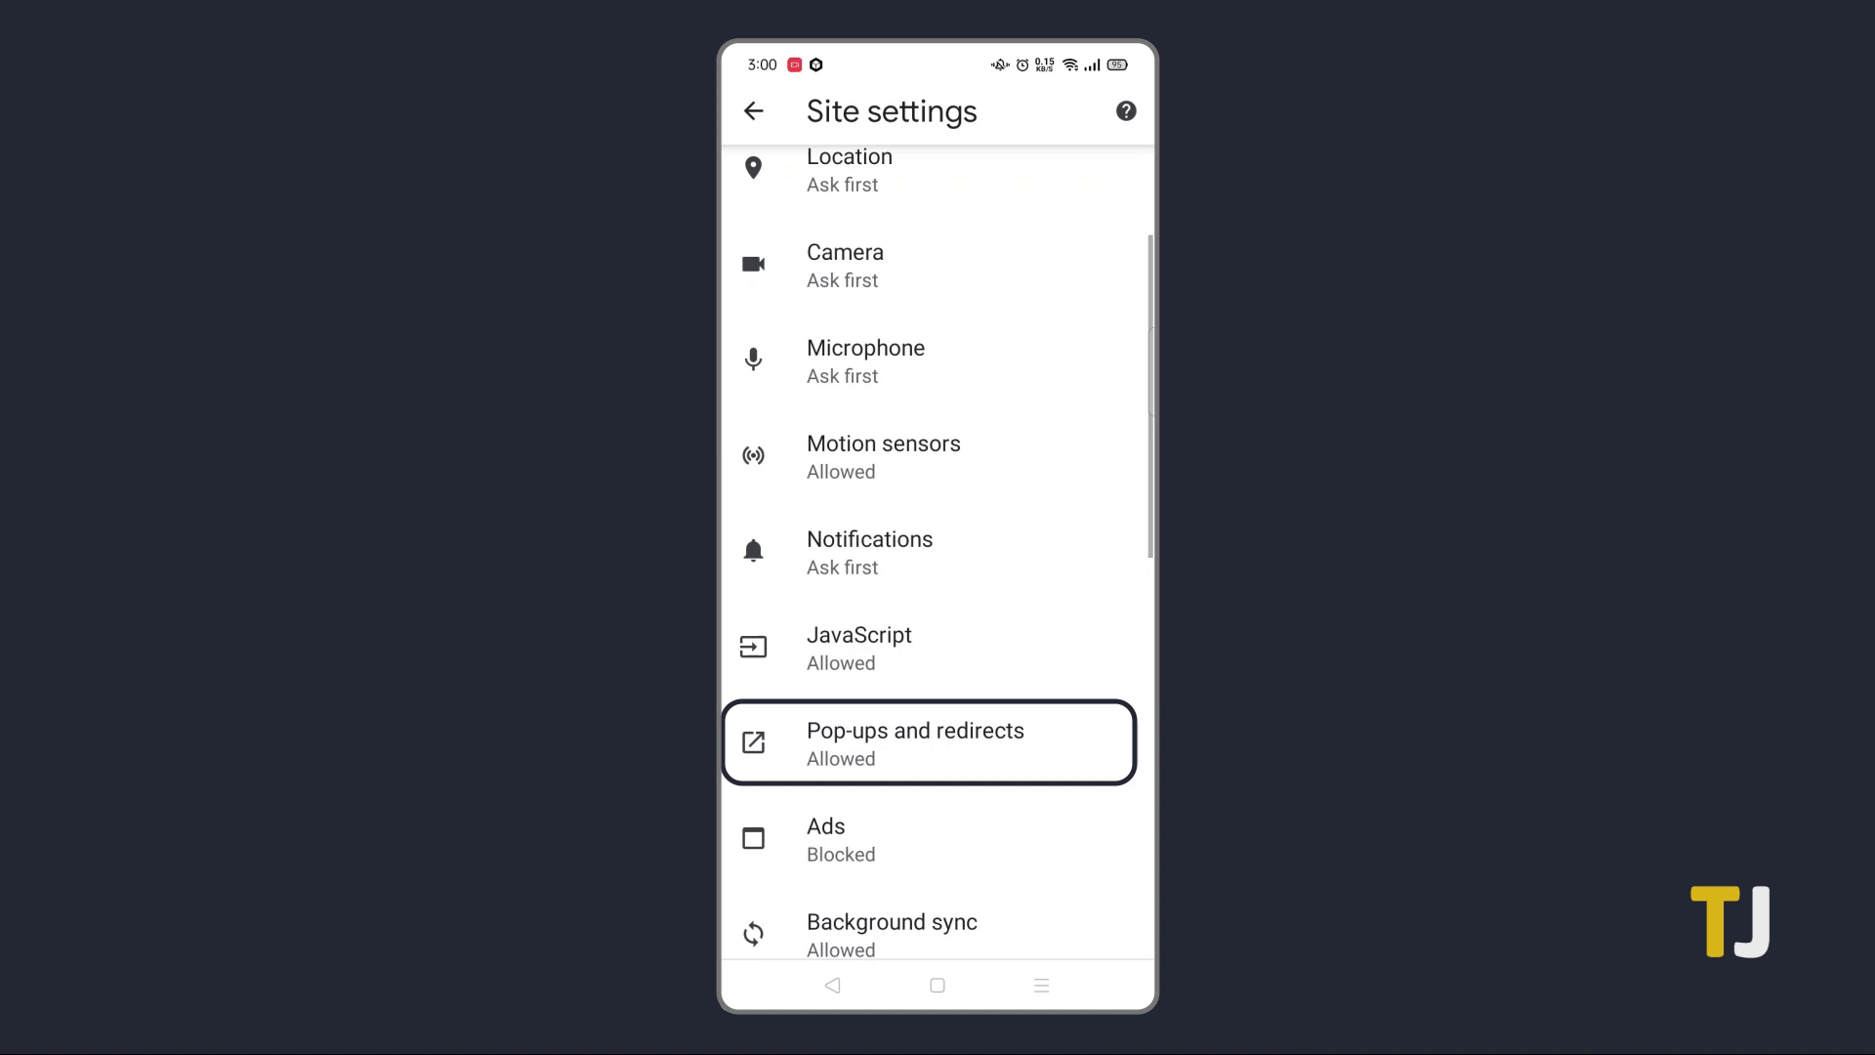
click(914, 742)
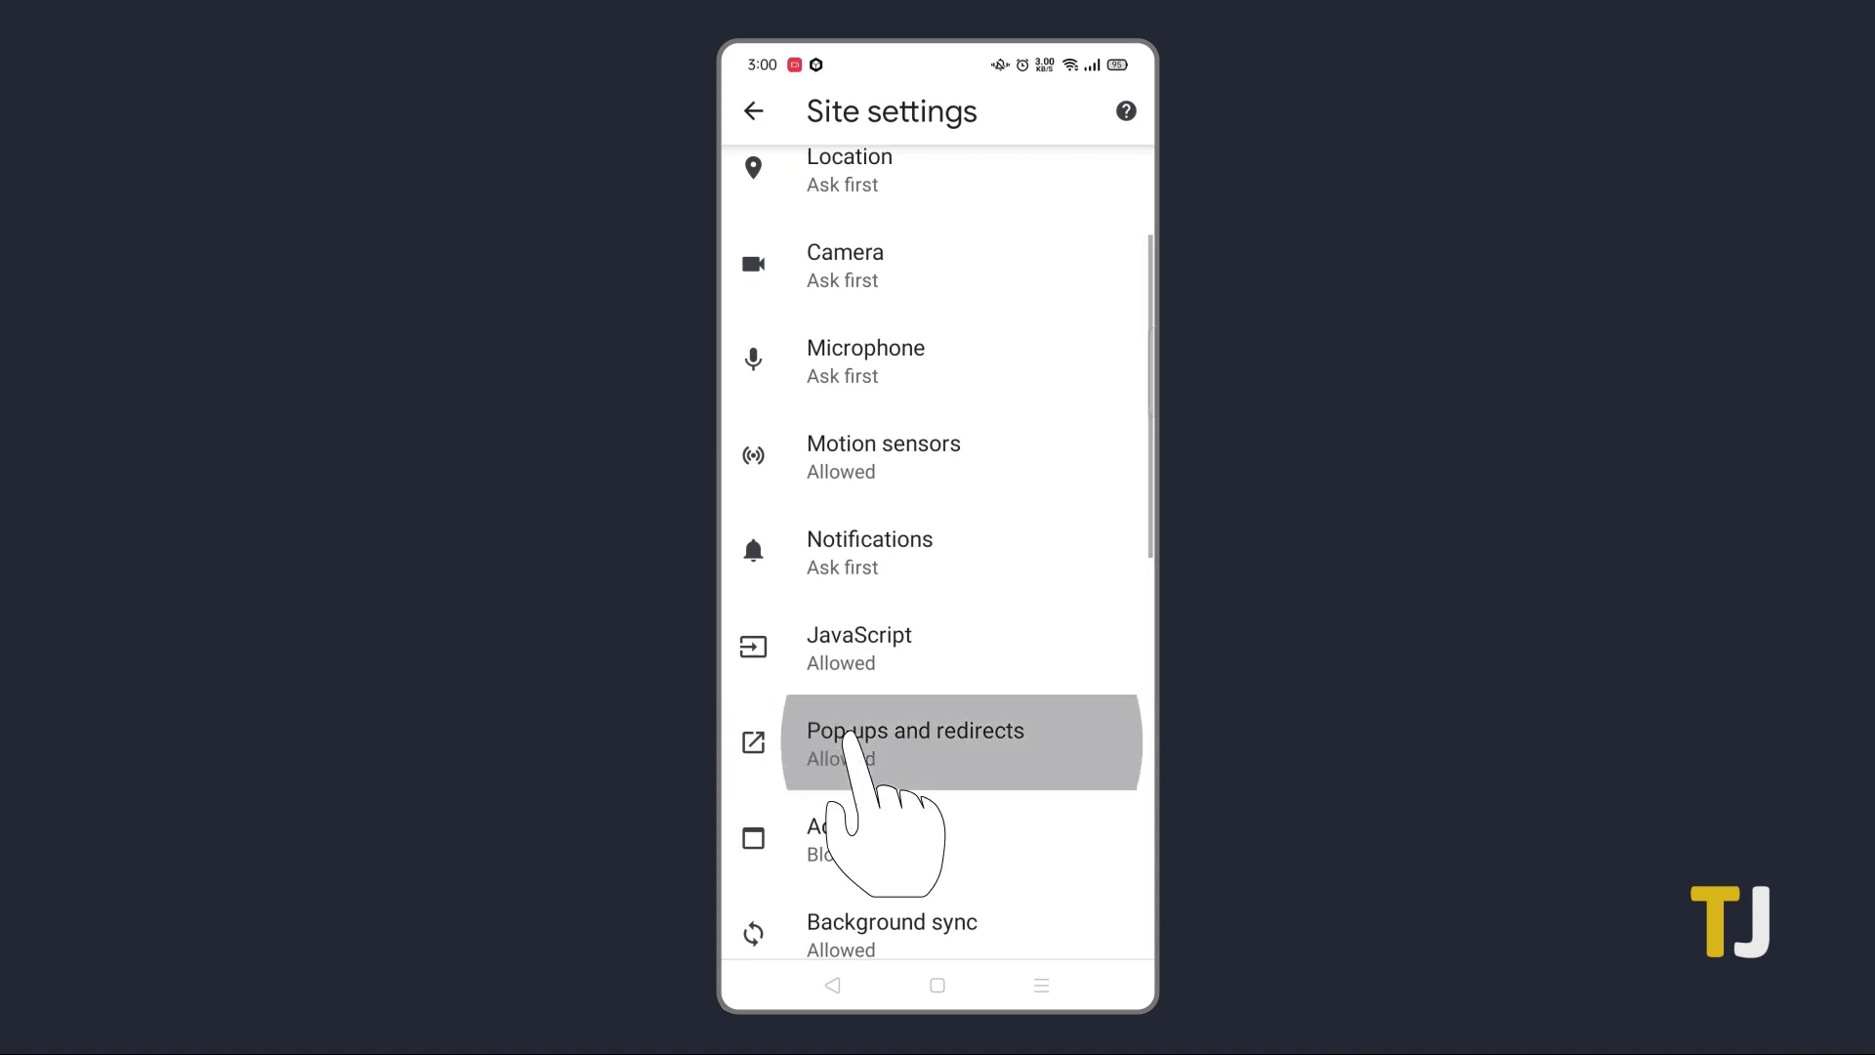
click(916, 731)
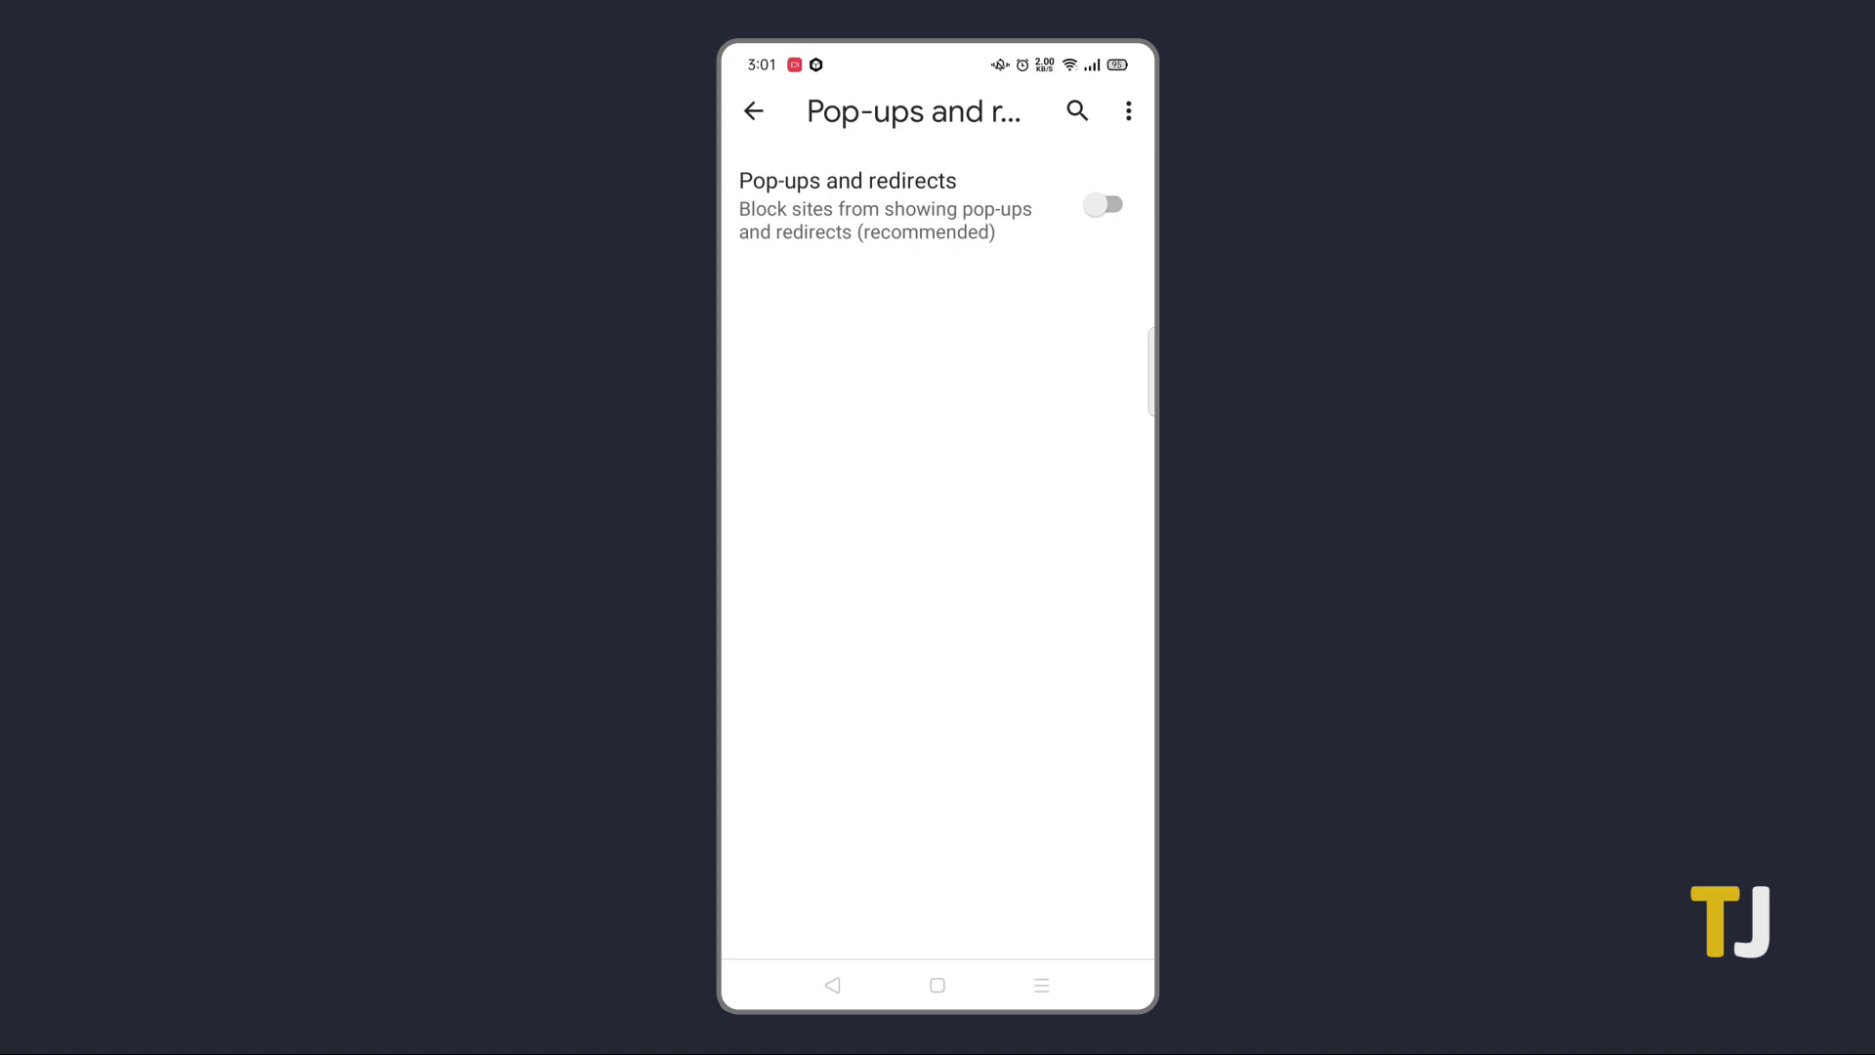
Step: Switch pop-ups and redirects to blocked and return to the main Chrome settings
click(752, 109)
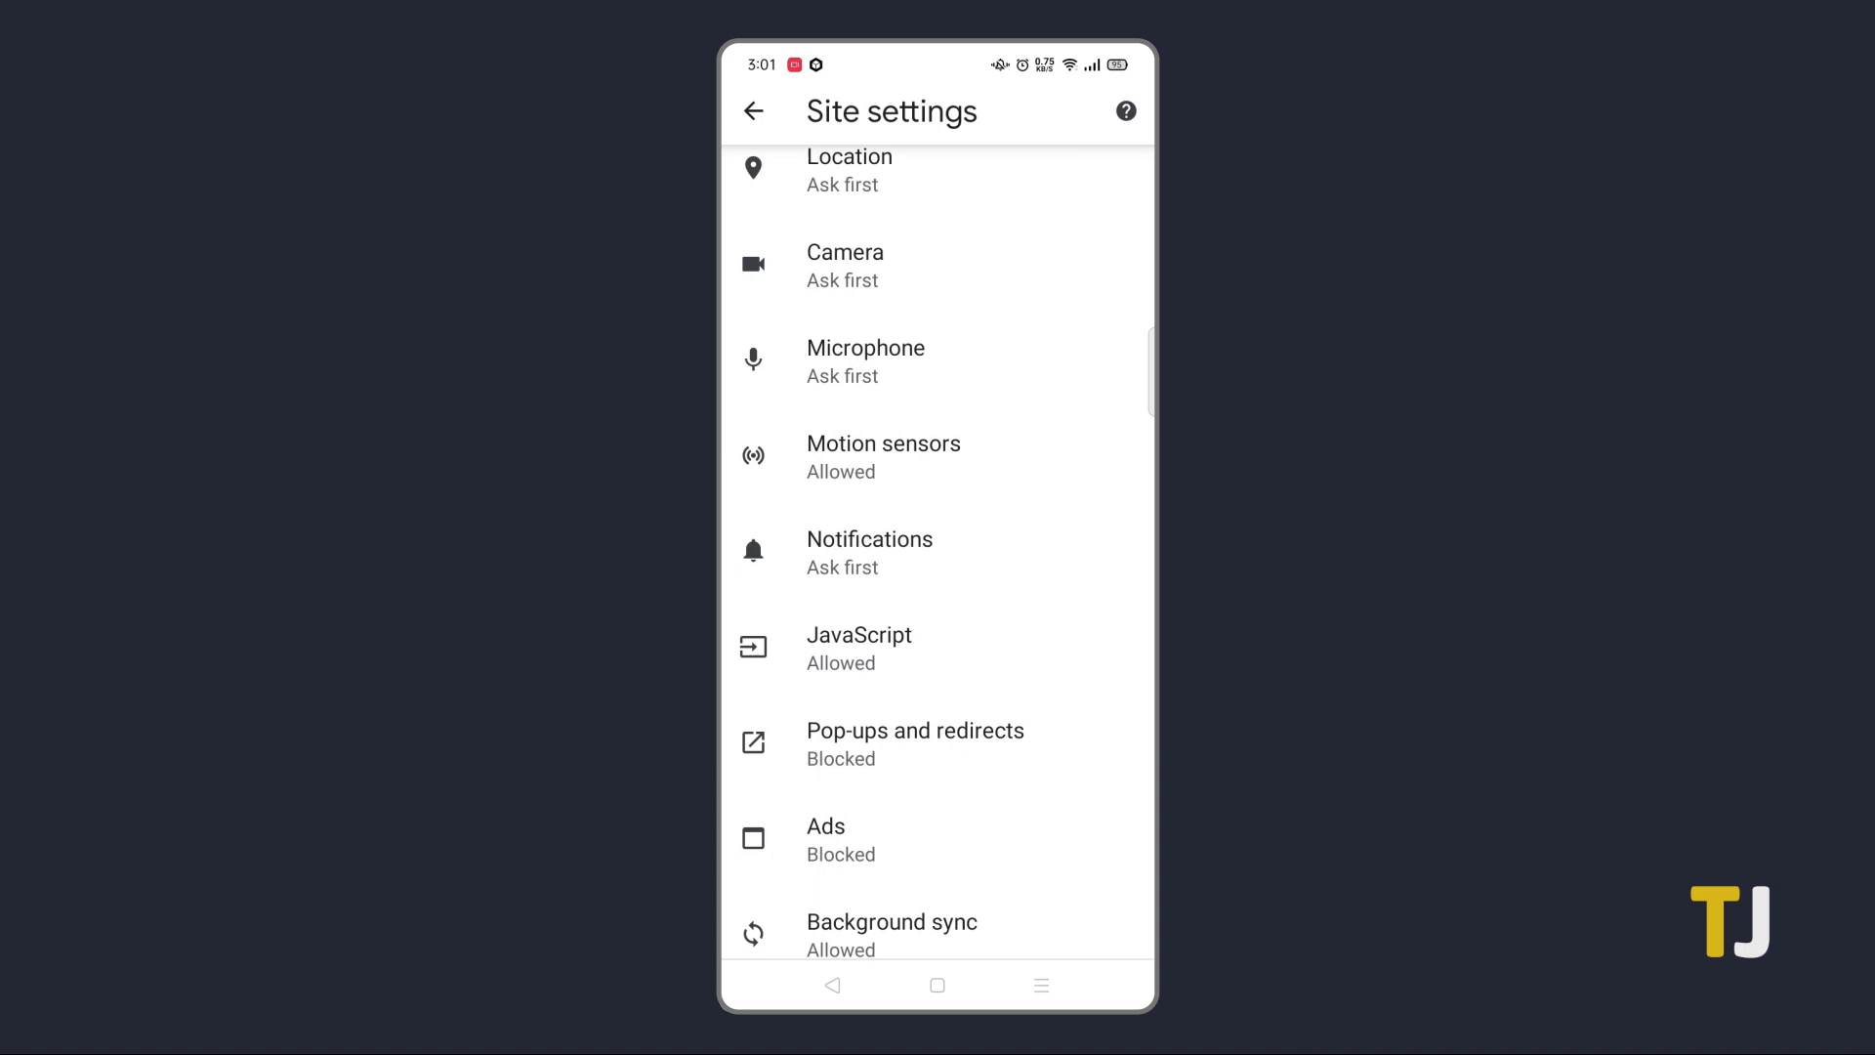
click(754, 110)
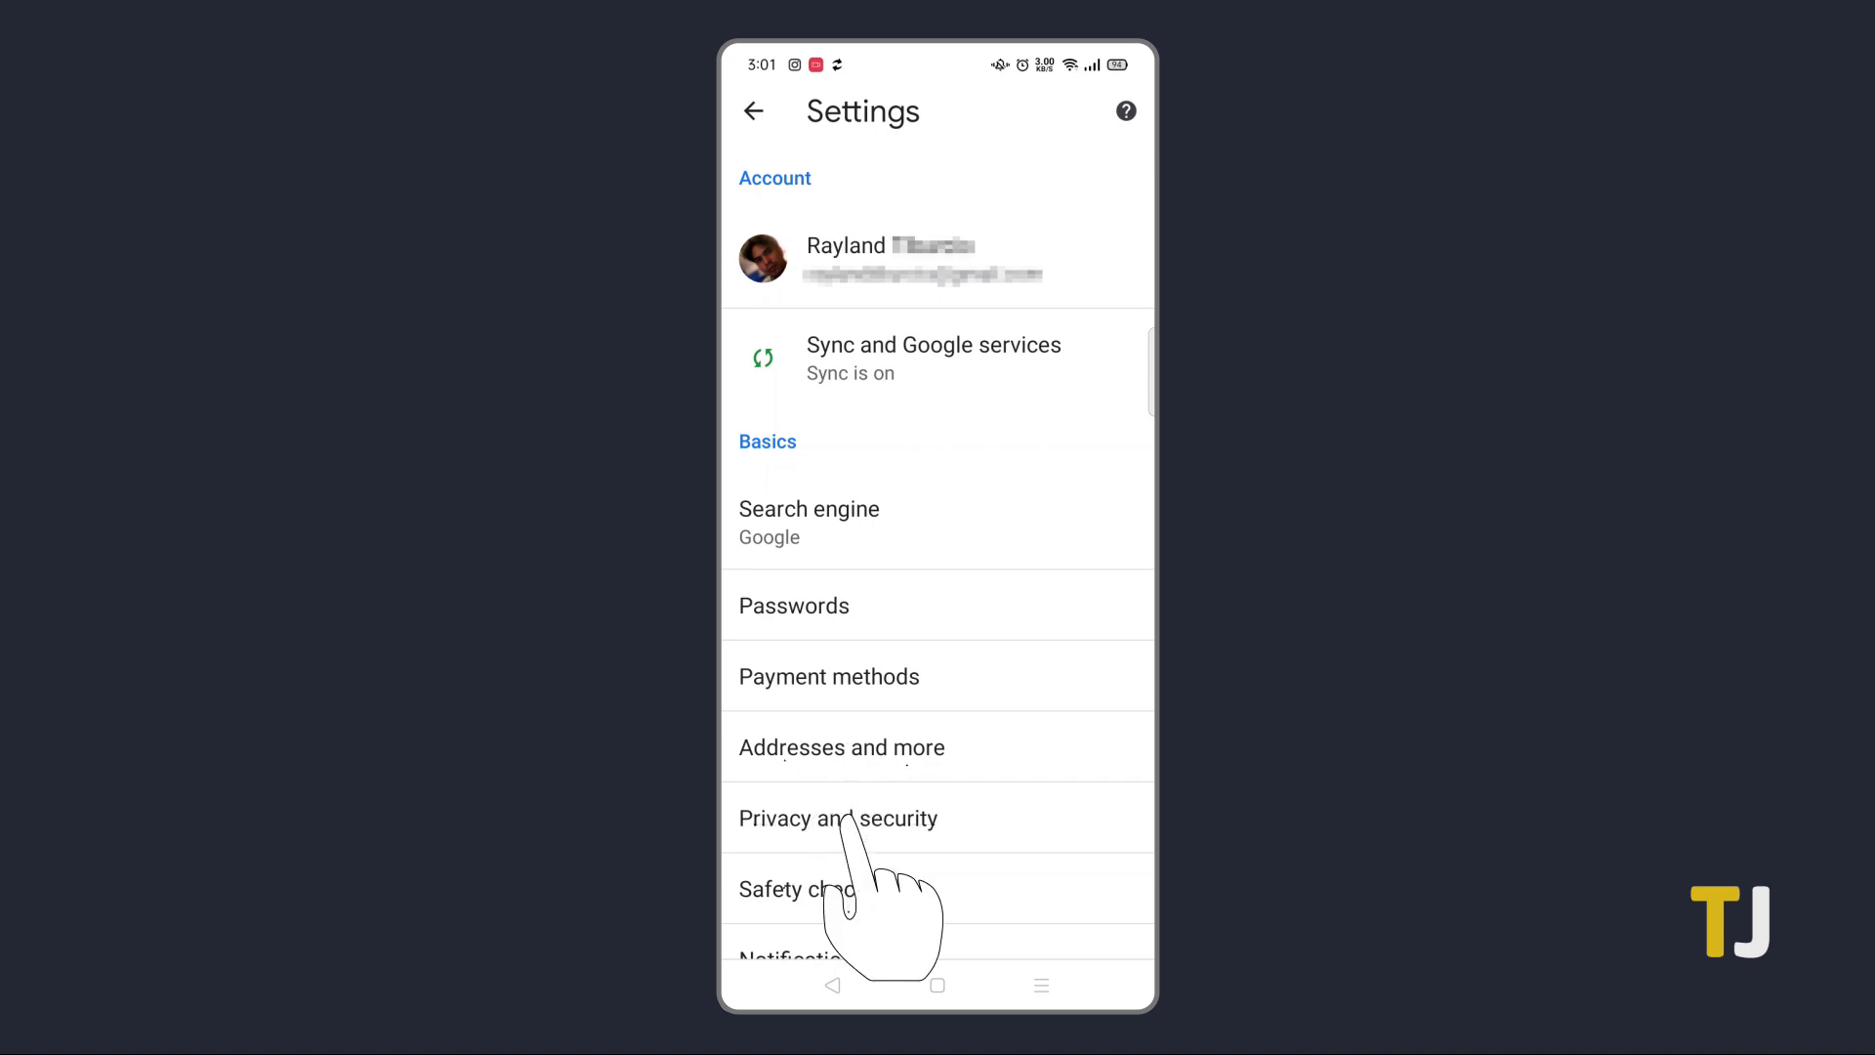
Step: Clear the last 24 hours of cookies and cached files, confirming important sites too
click(838, 818)
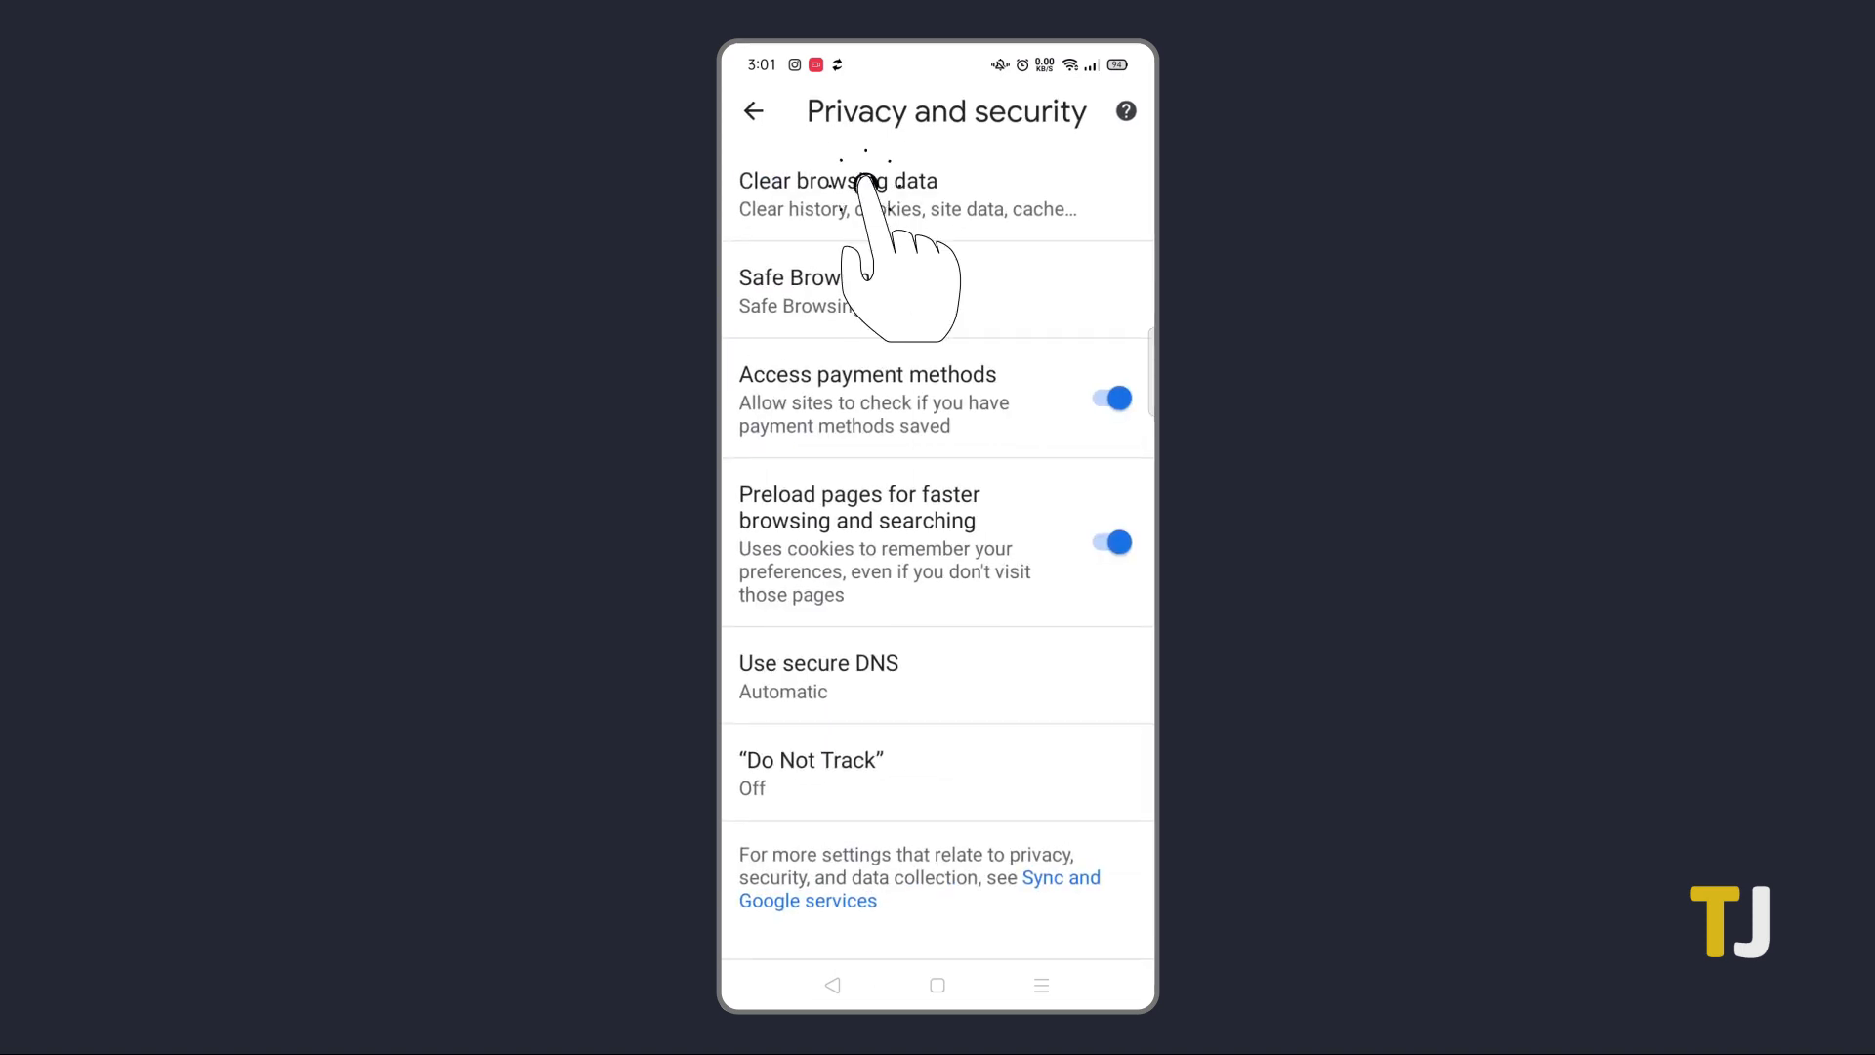
click(838, 179)
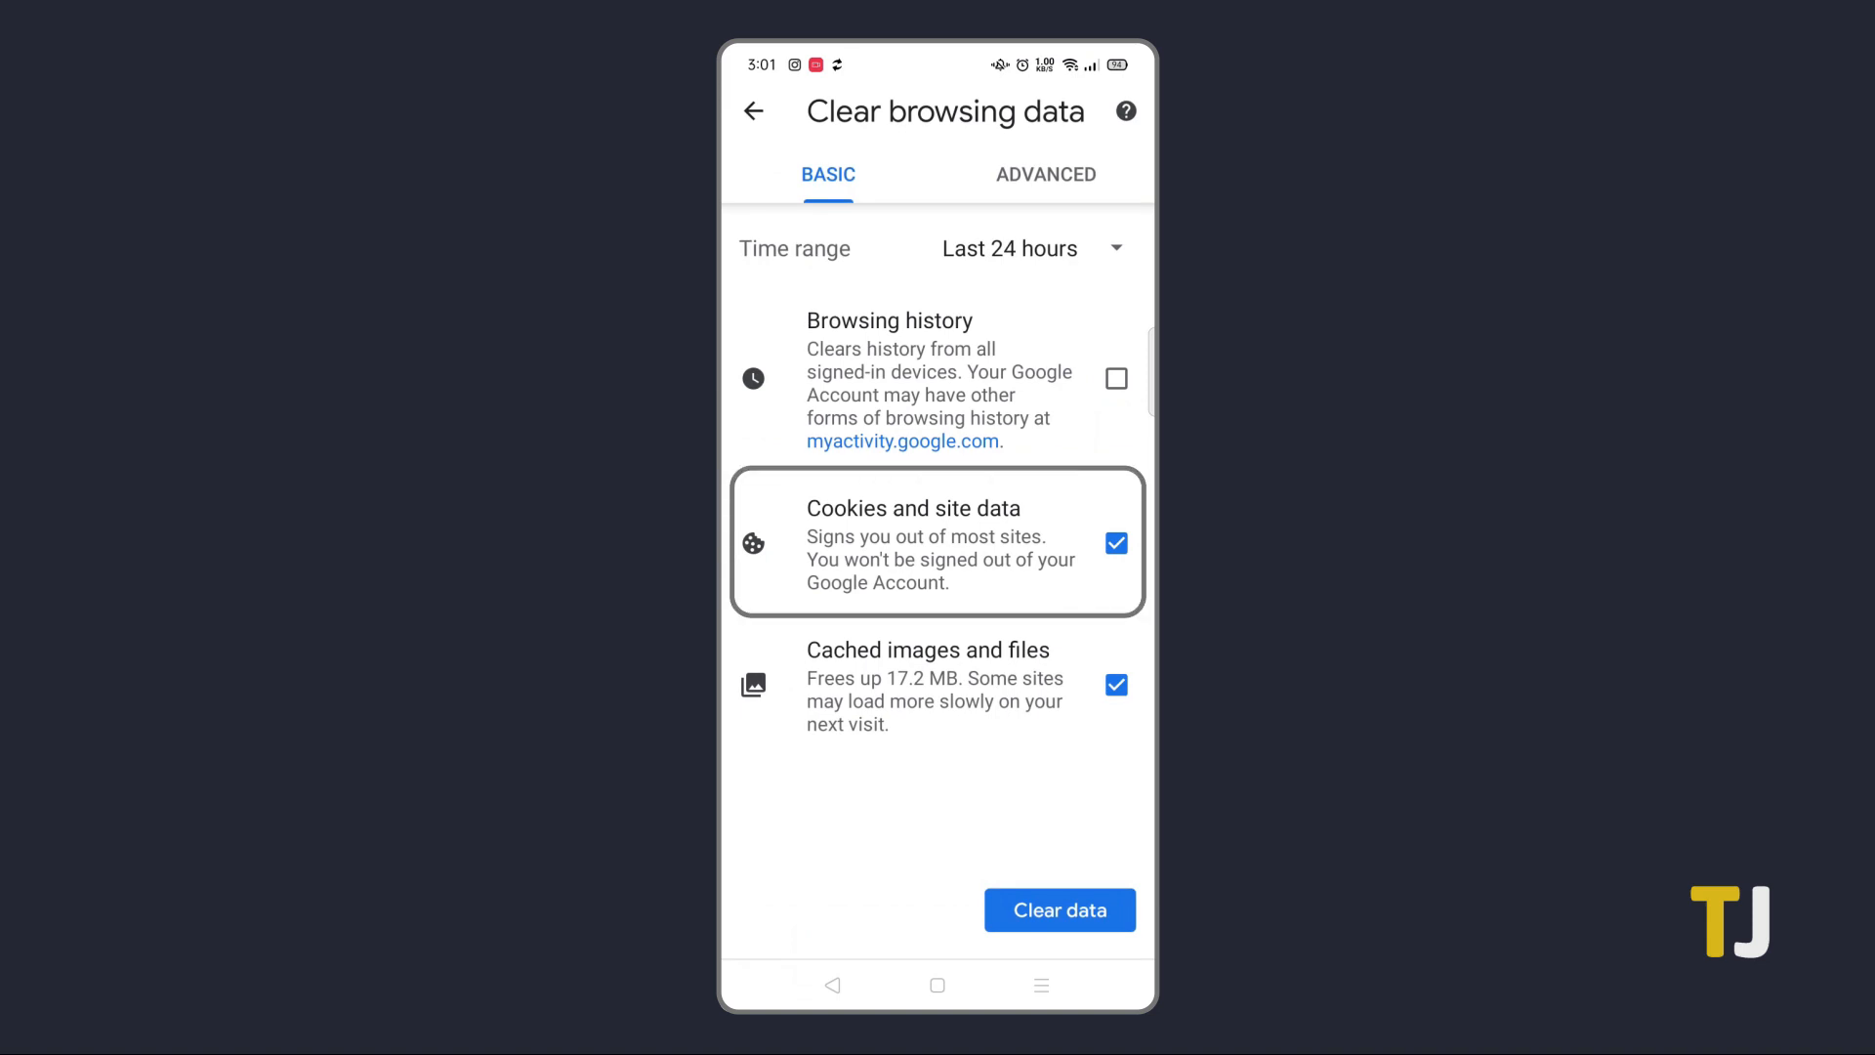
click(1058, 910)
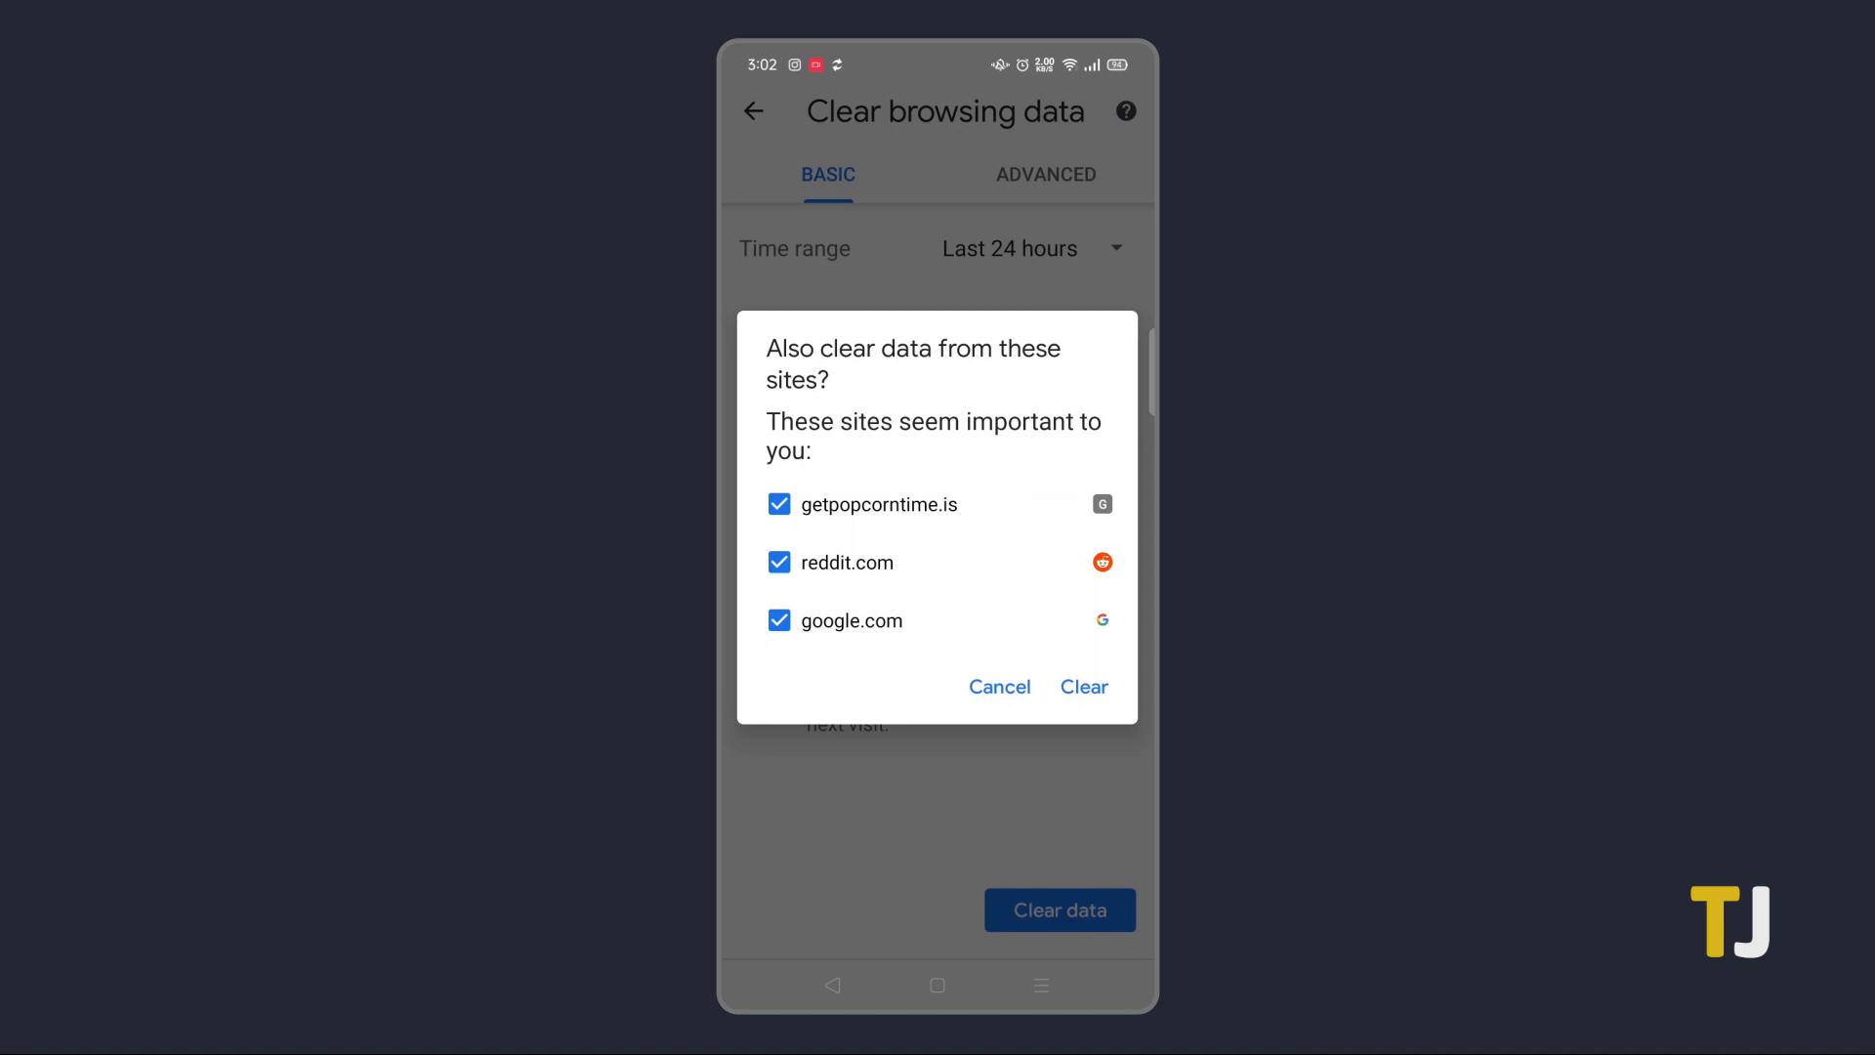
click(1084, 687)
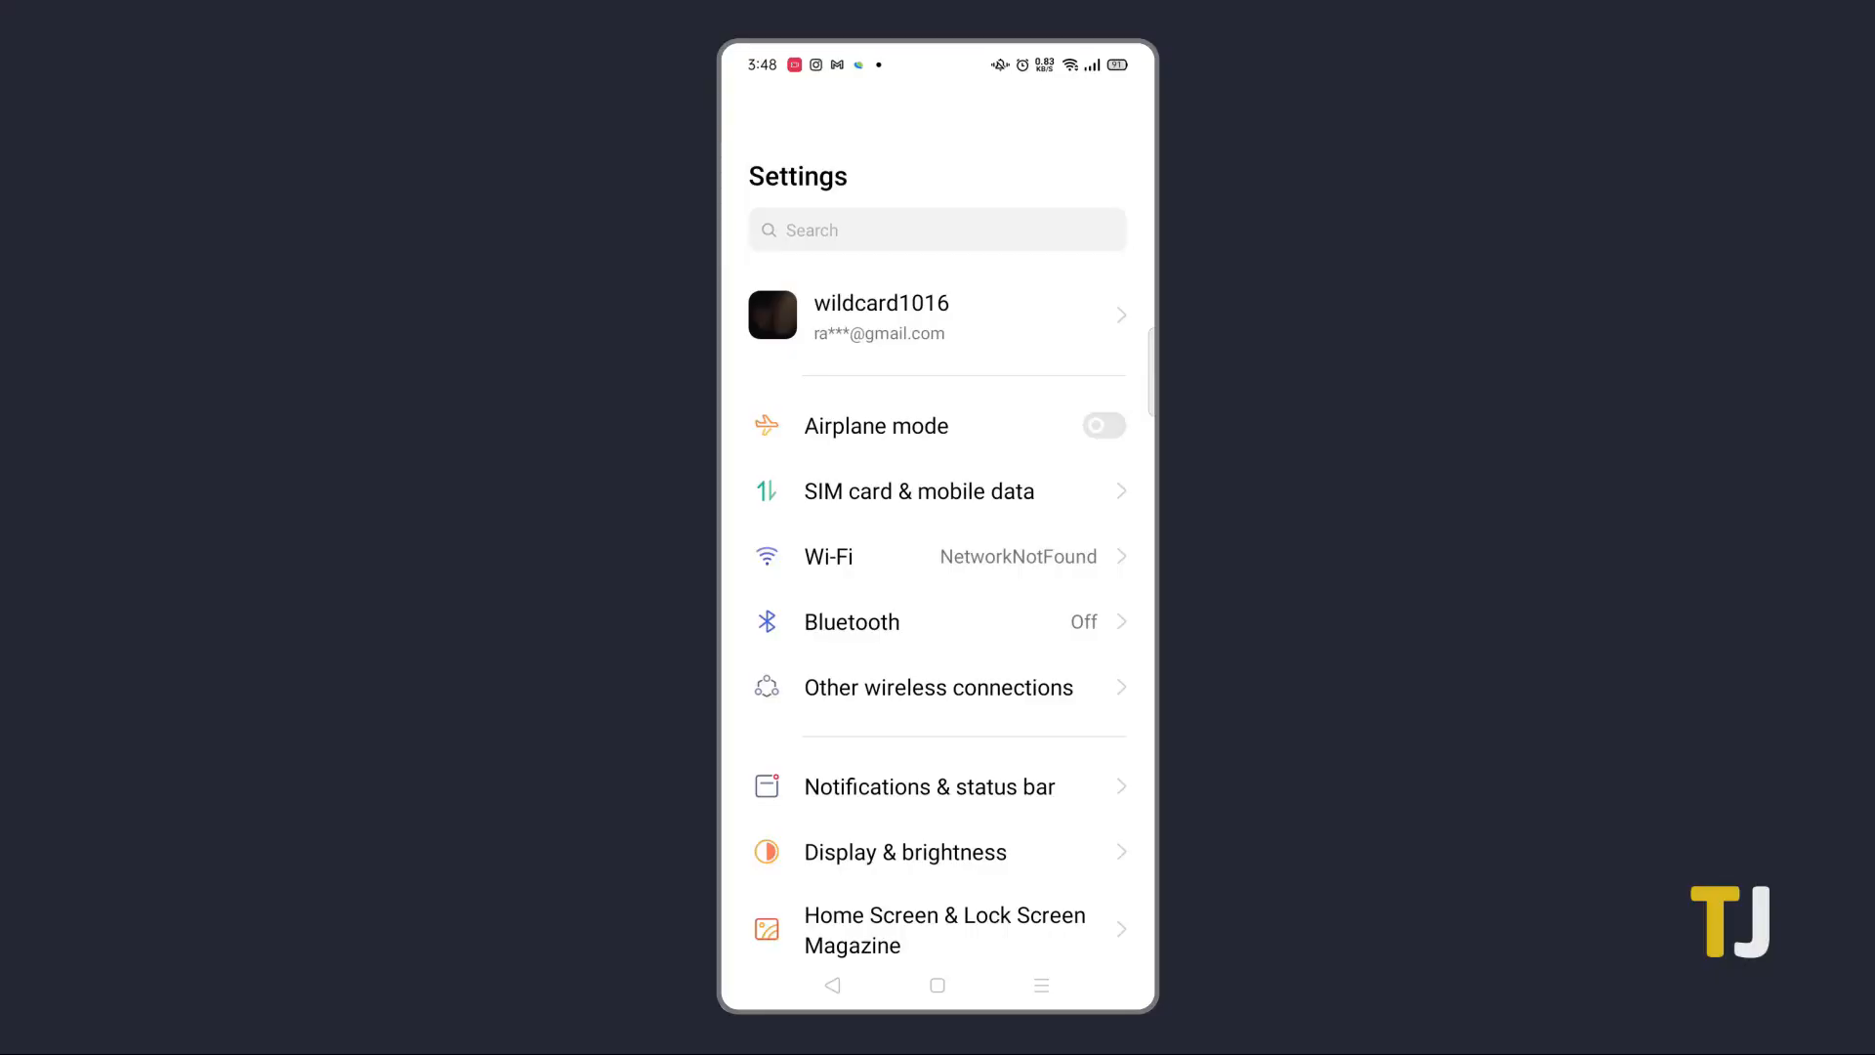
Step: Find App management in Android Settings and show the full App list
scroll(down, 3)
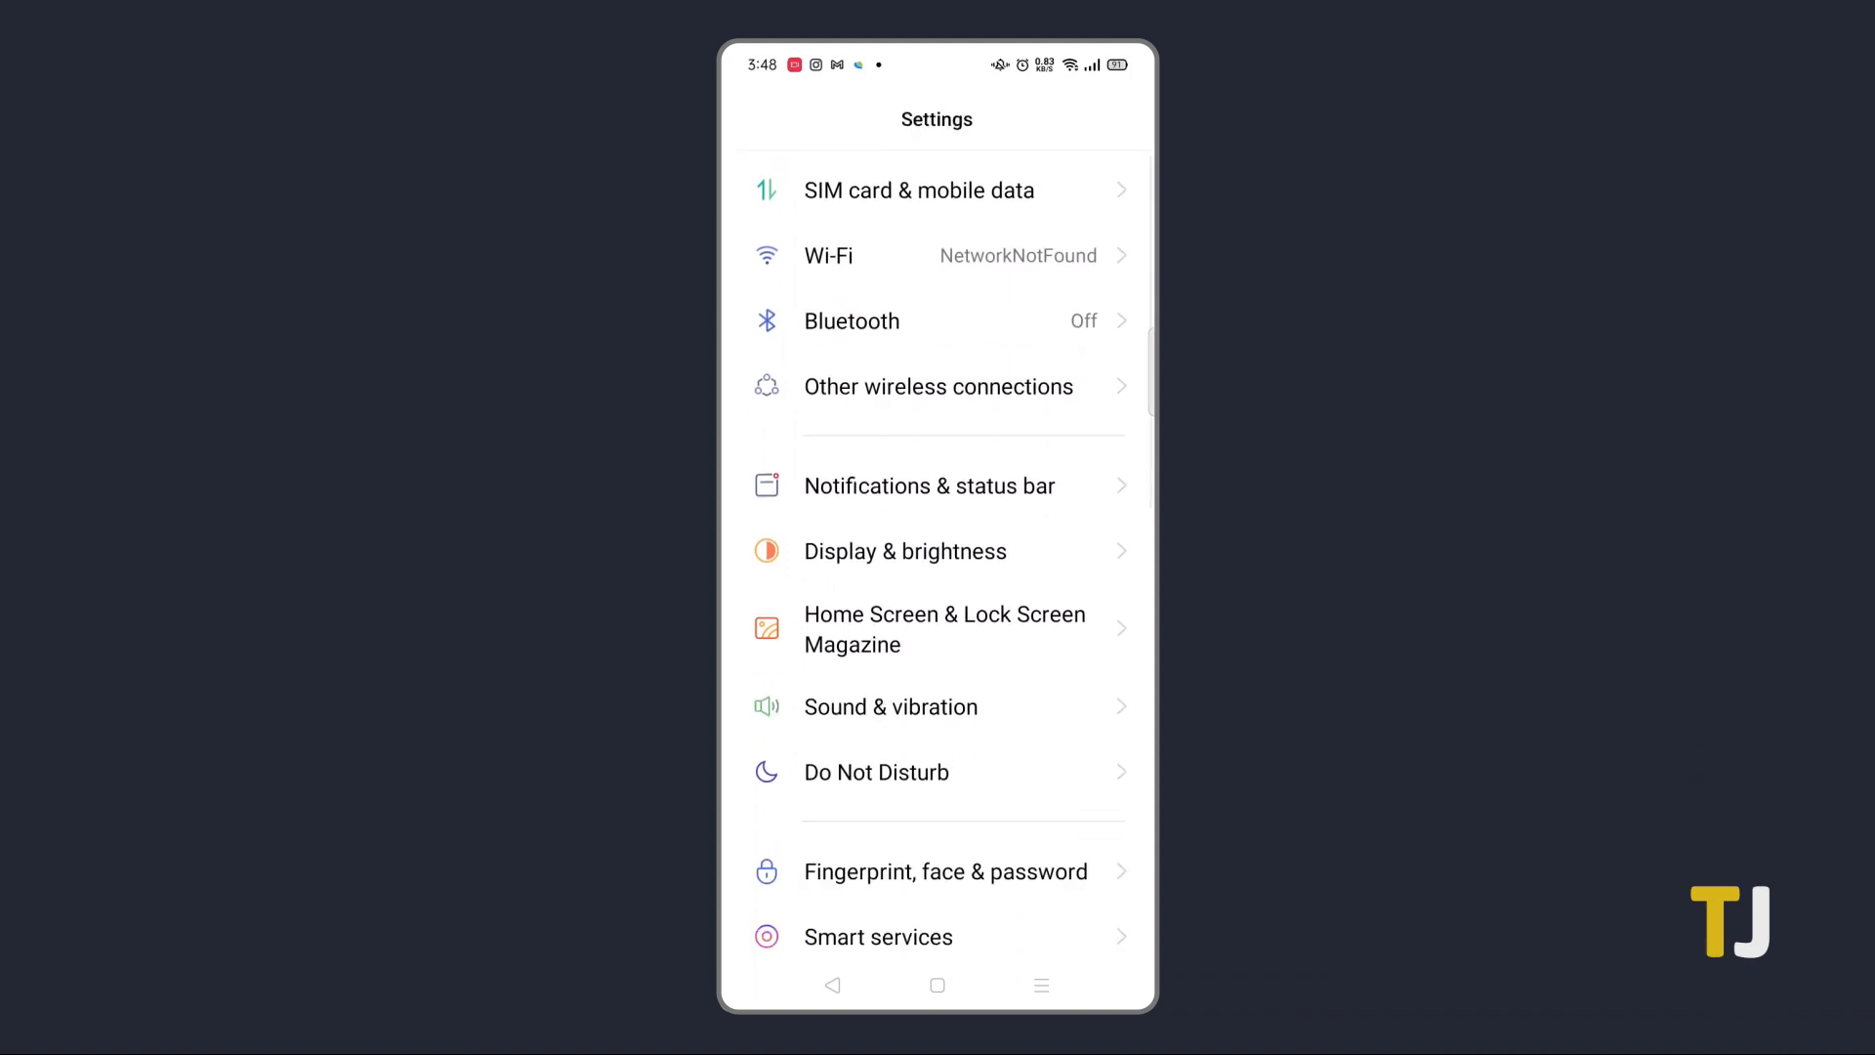
scroll(down, 3)
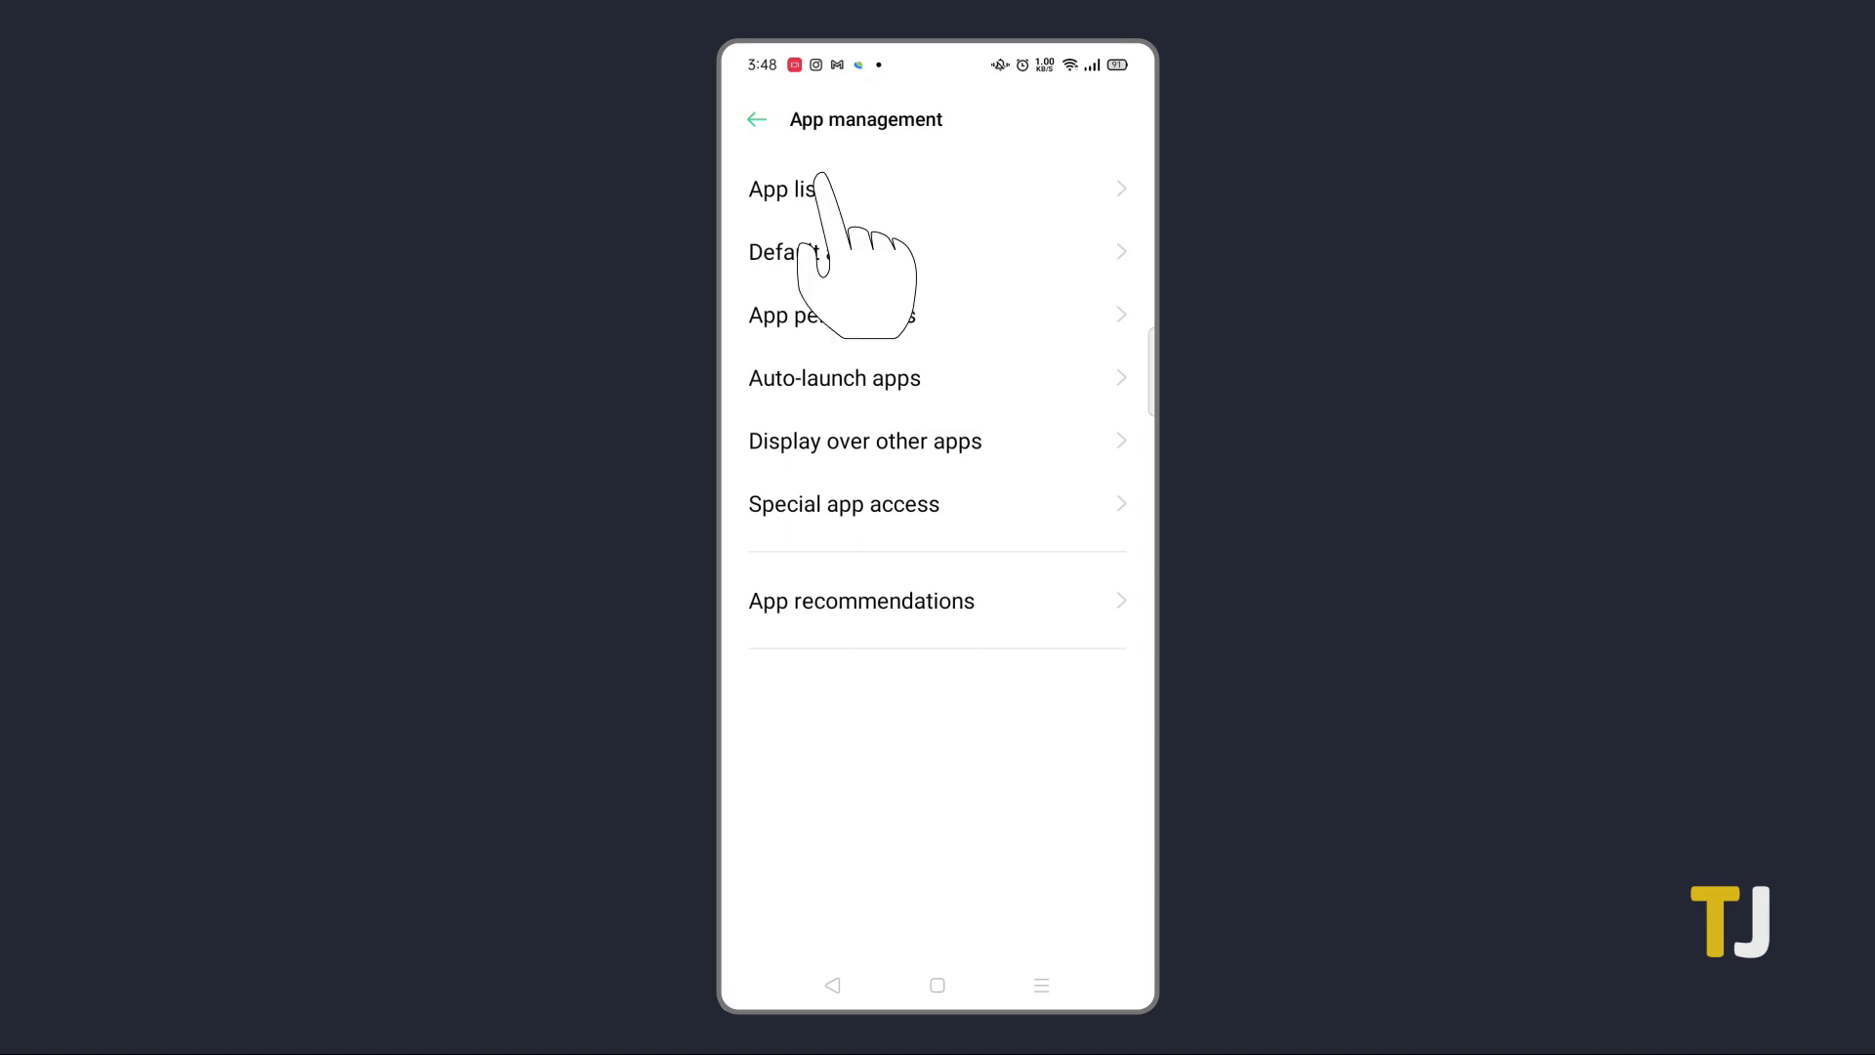
click(782, 189)
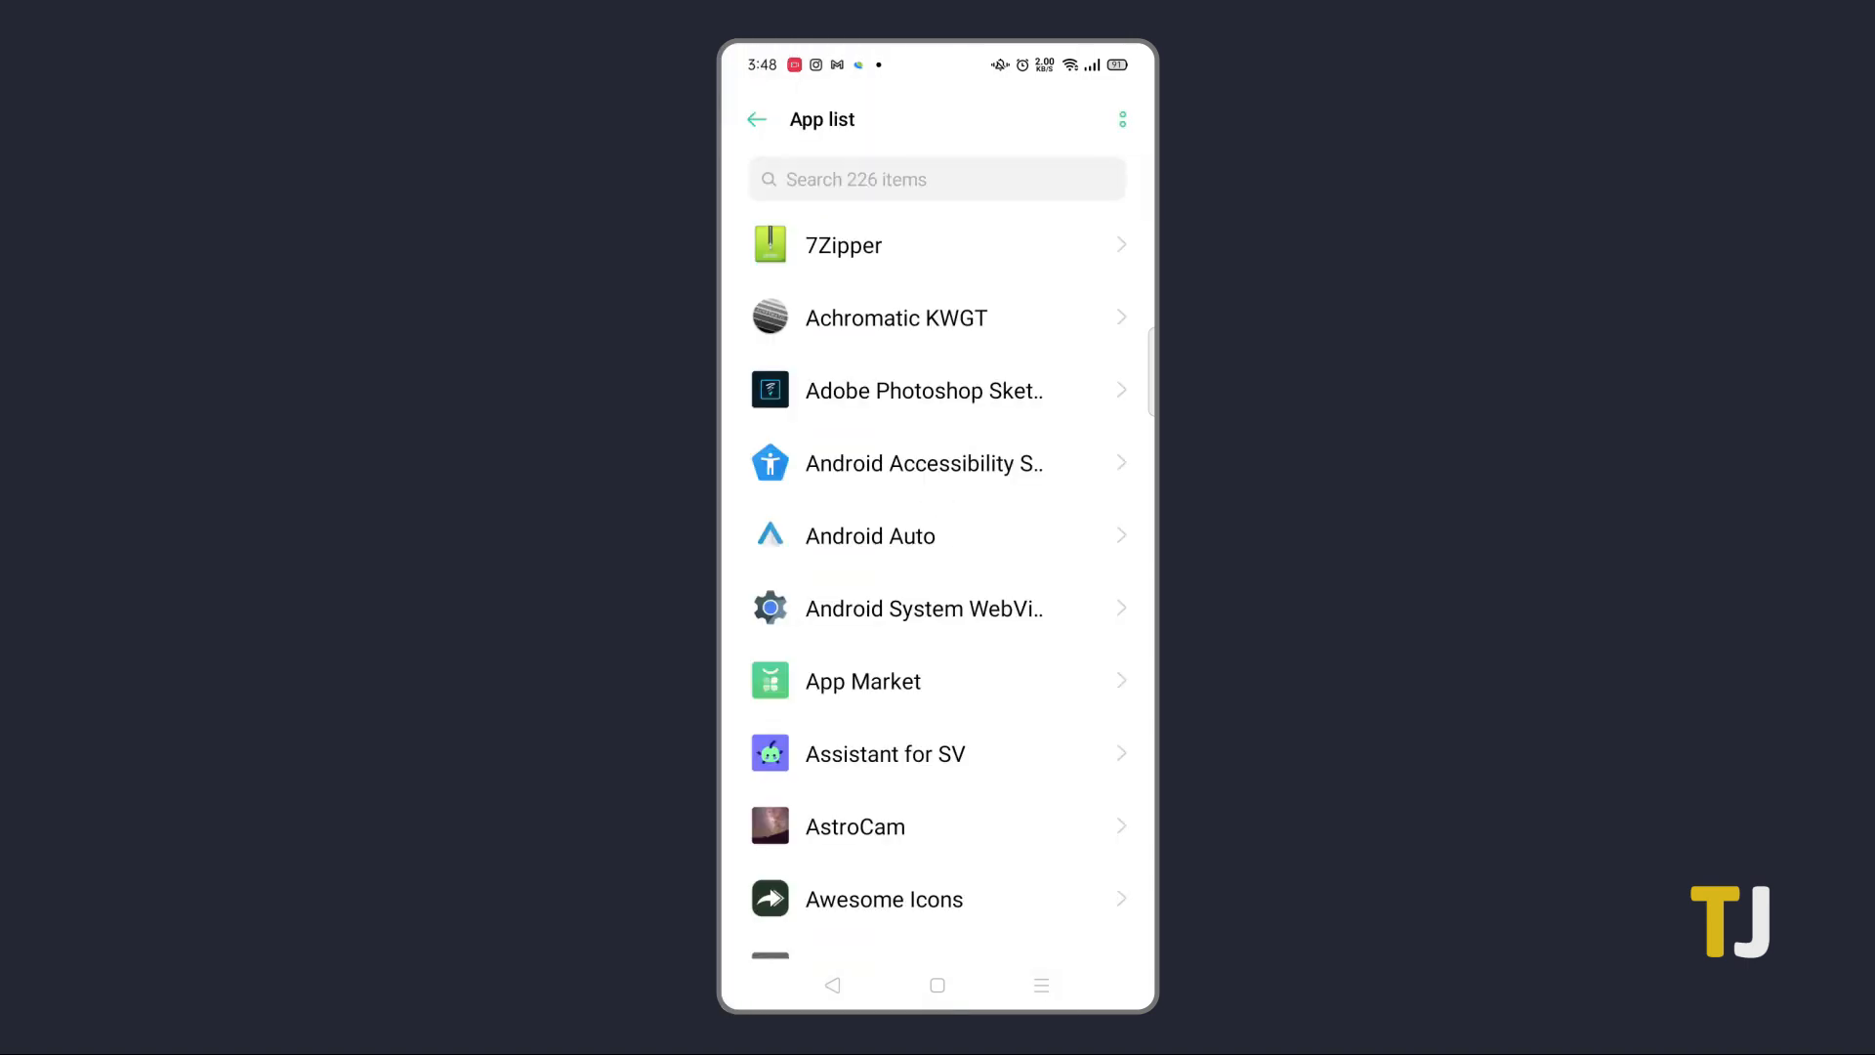
Step: Scroll down through the installed apps (Facebook, File Manager, Firefox) checking for unfamiliar ones
scroll(down, 3)
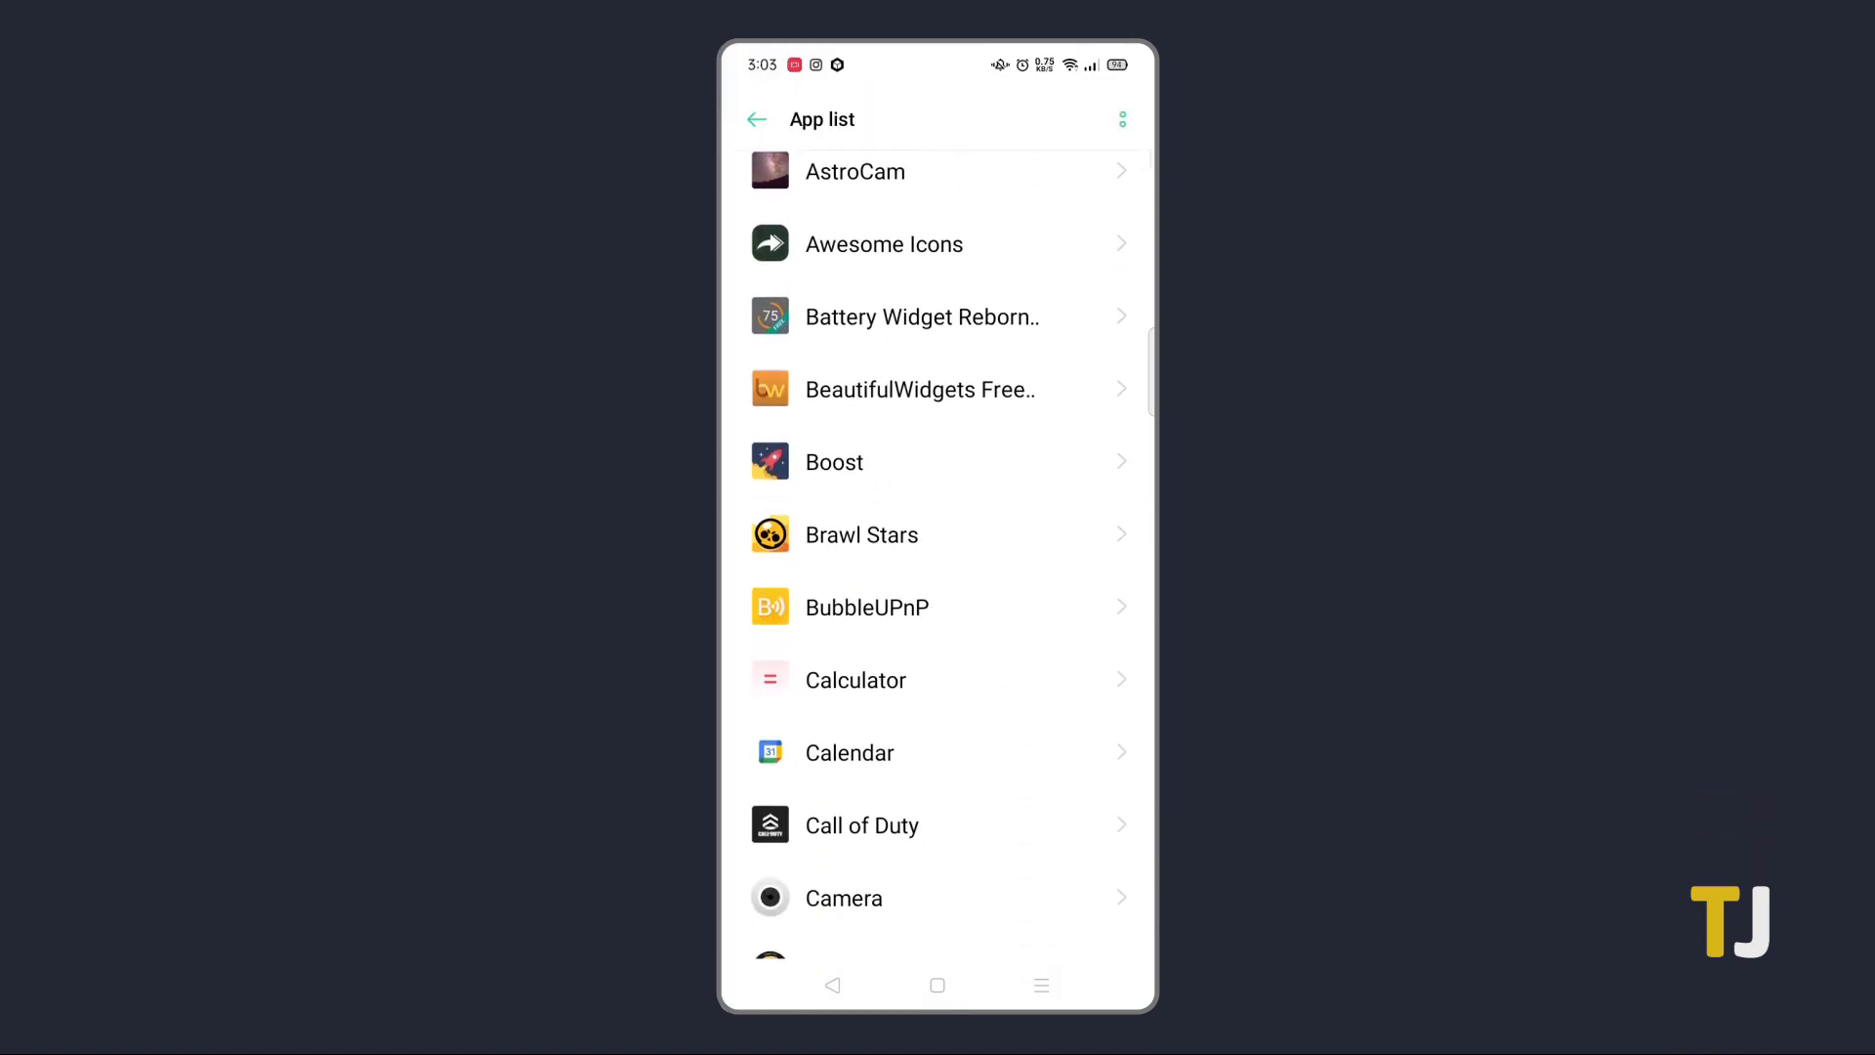
scroll(down, 3)
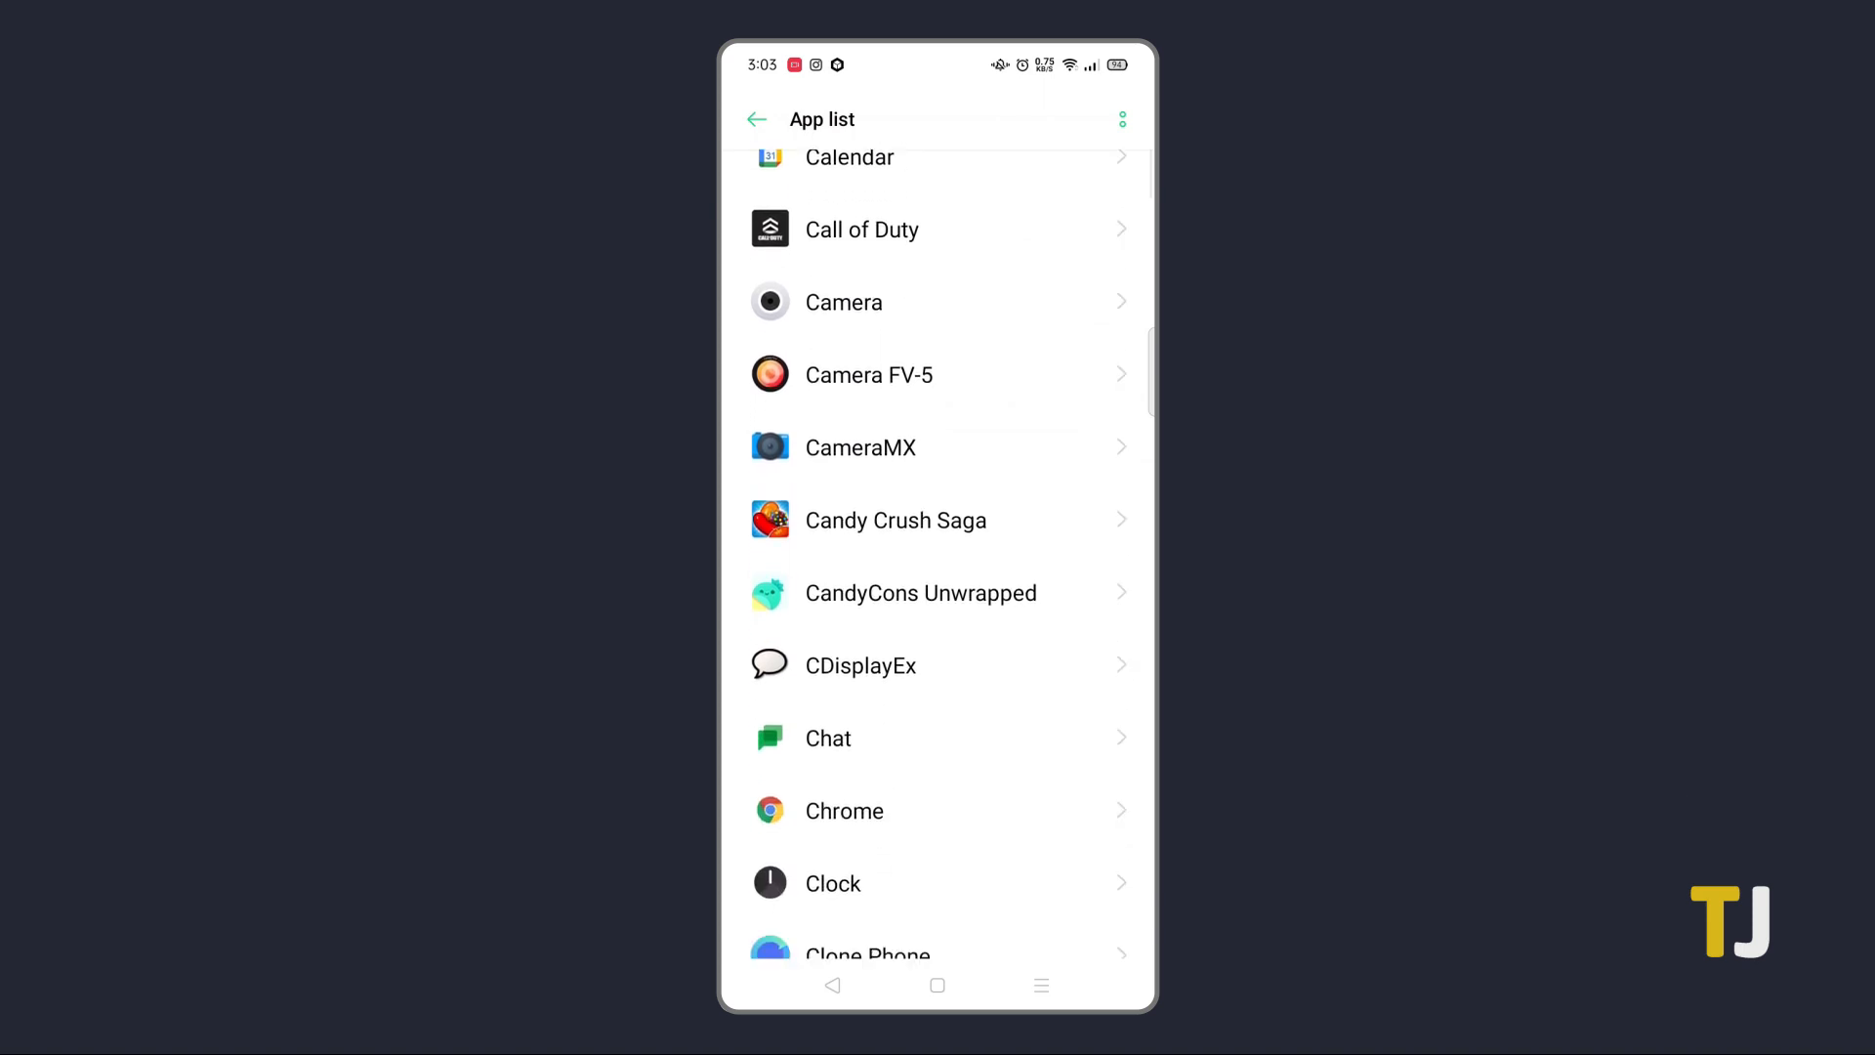
scroll(down, 3)
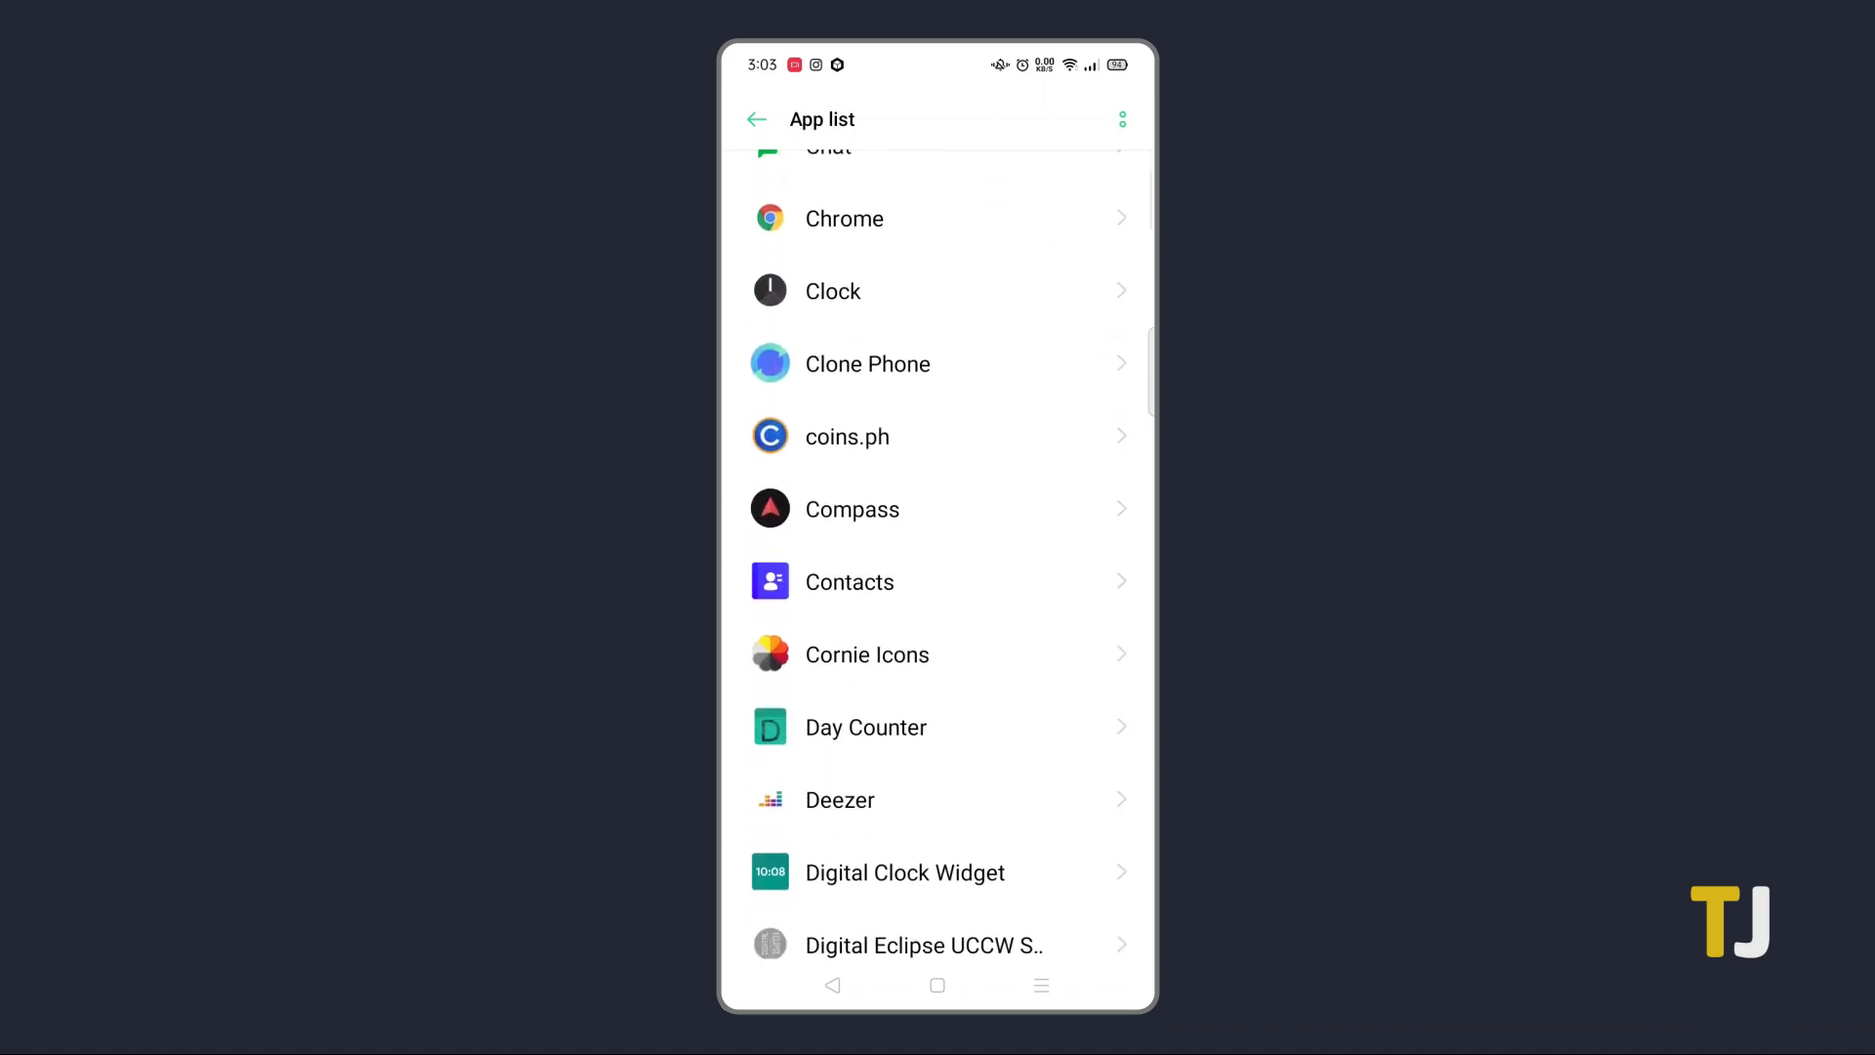
scroll(down, 3)
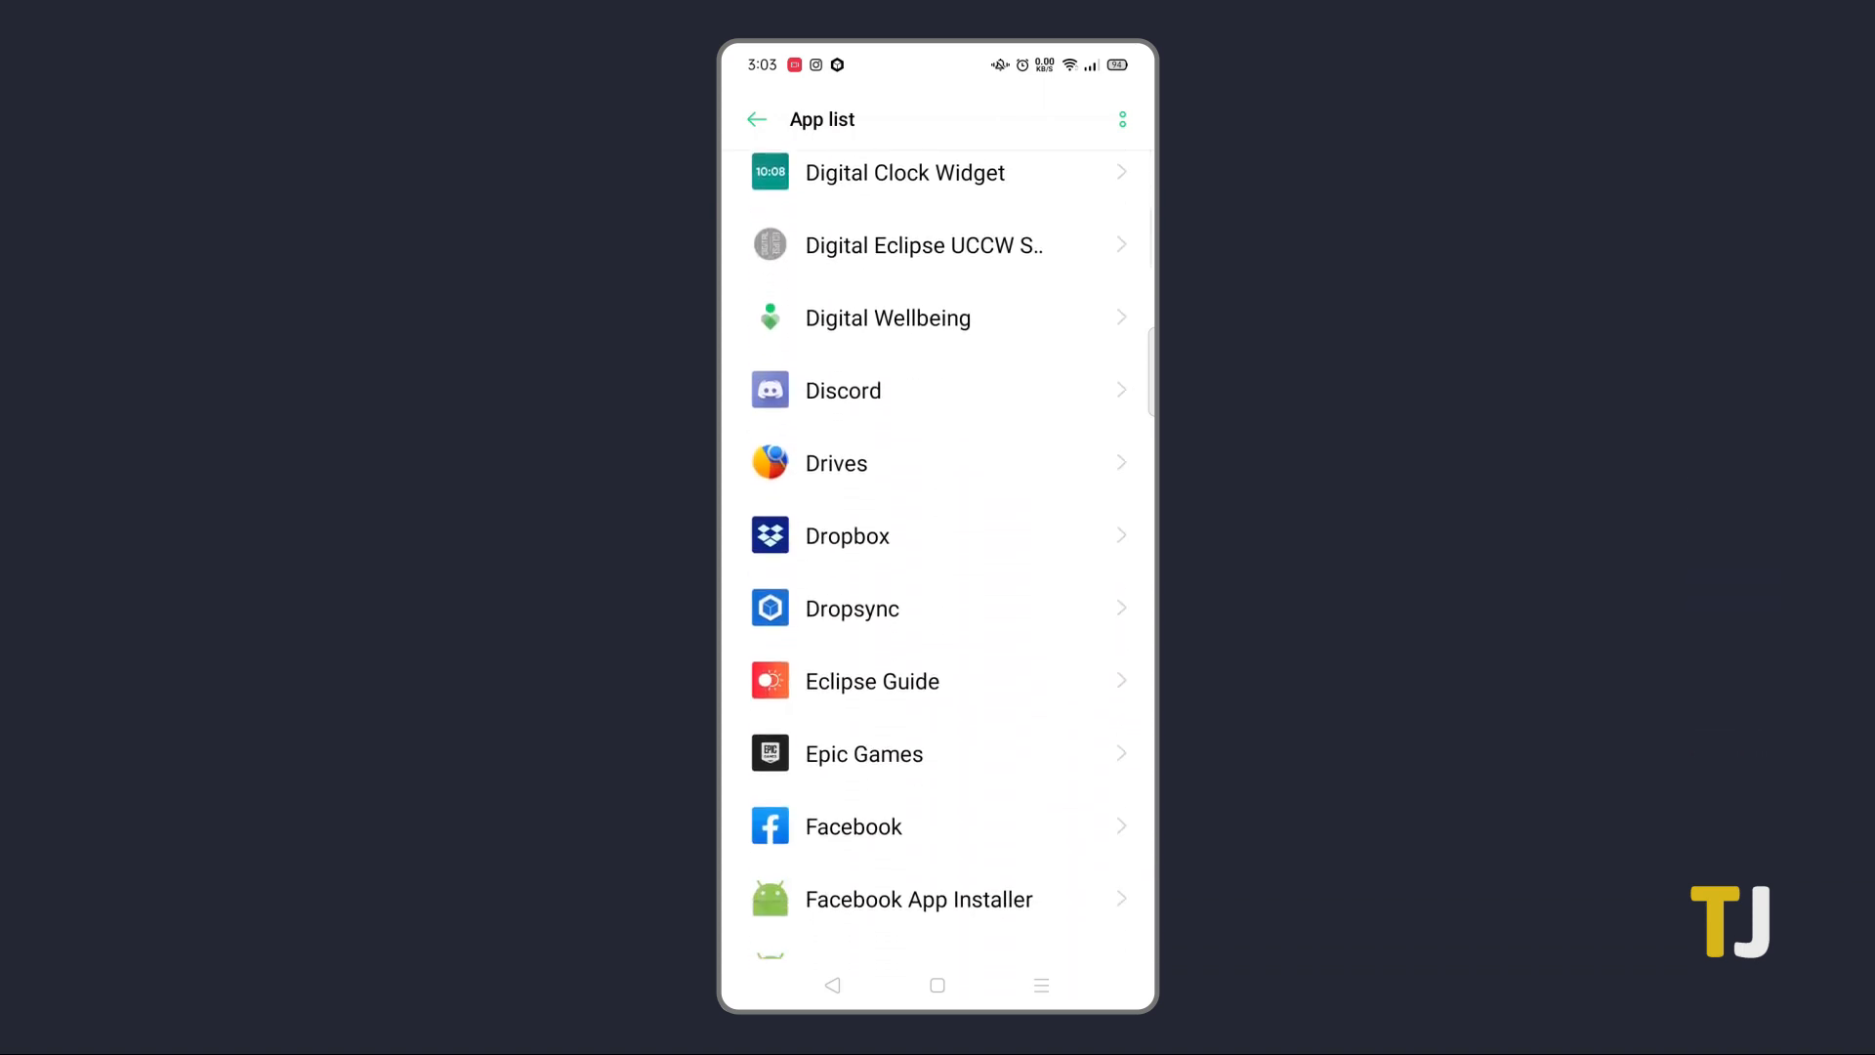
scroll(down, 3)
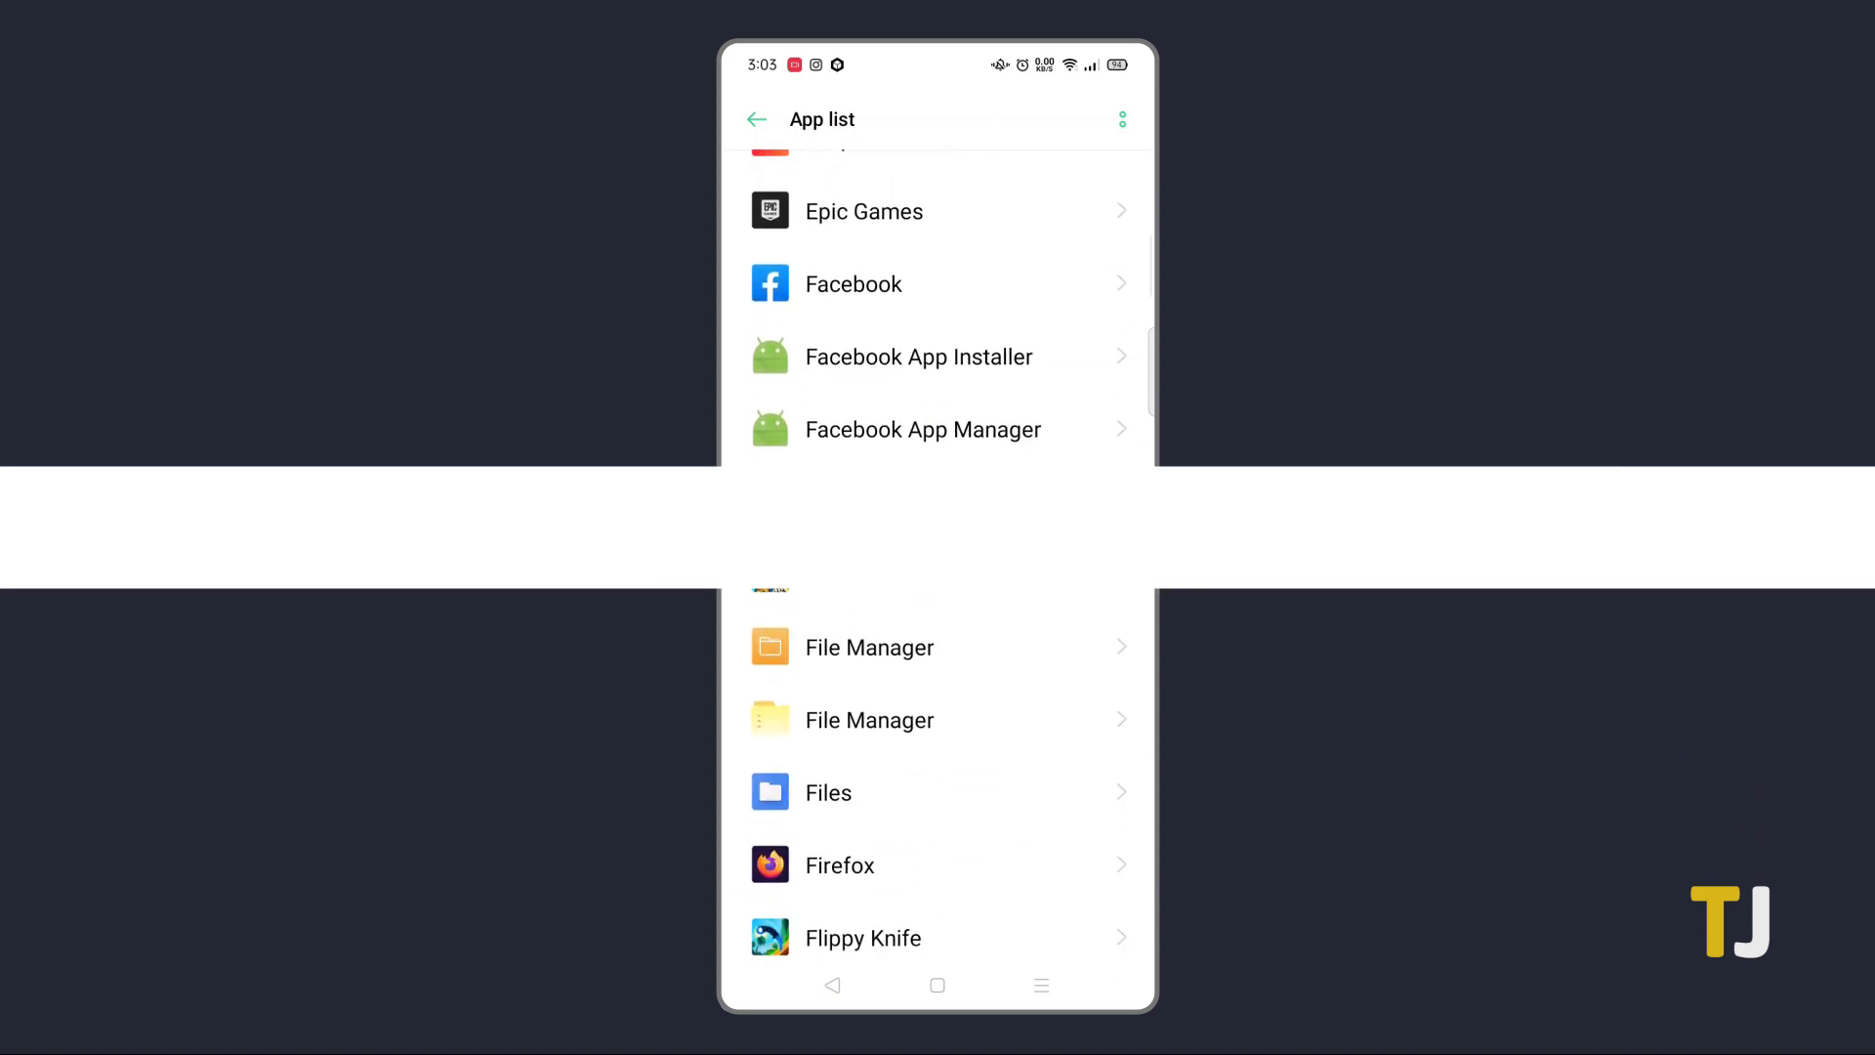